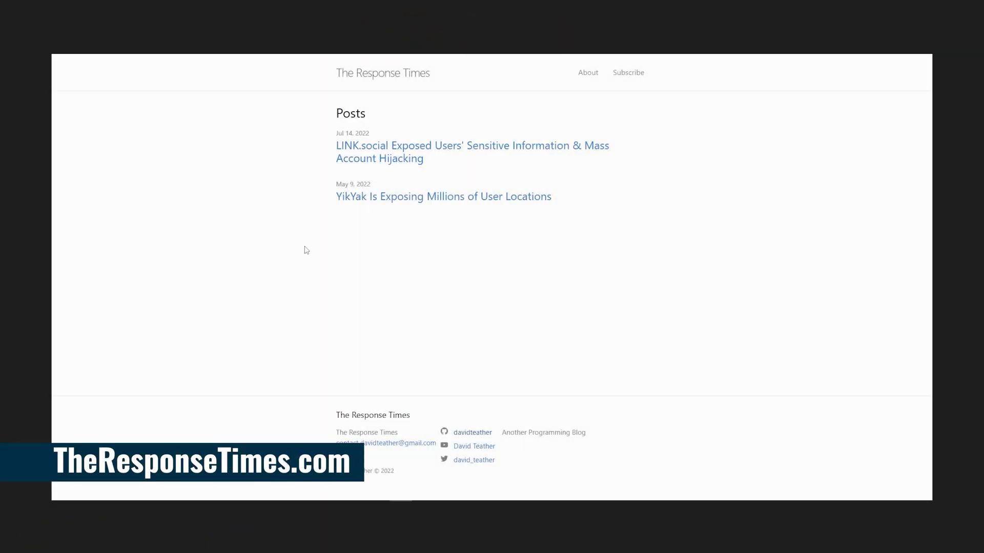
Navigate from the blog to the Beautiful Soup documentation's example HTML section.
left_click(442, 196)
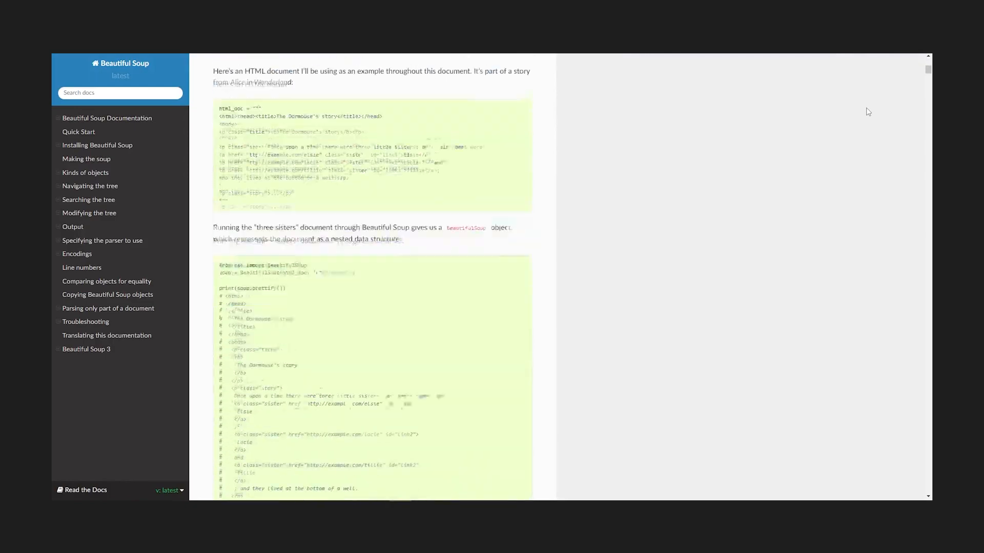
scroll("down", 3)
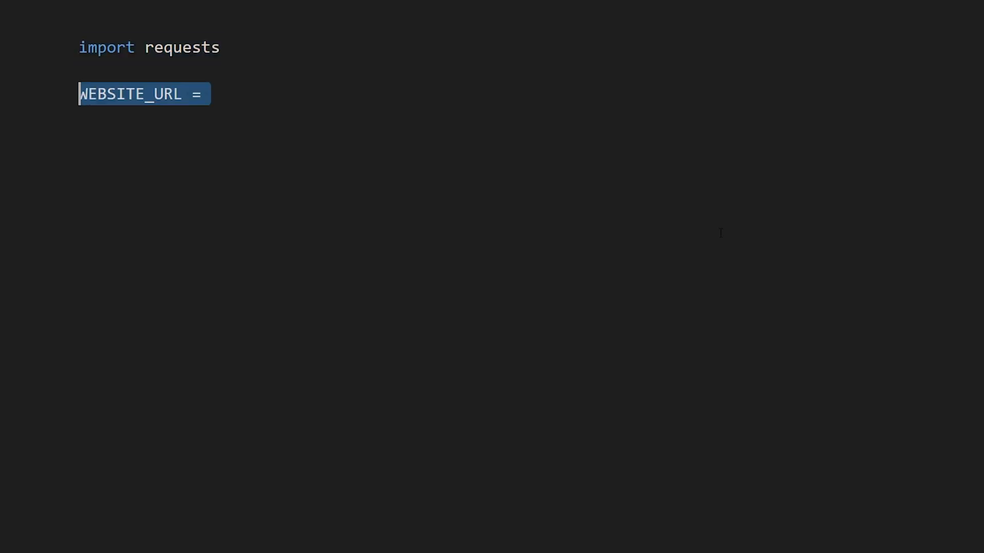
type("\"http://localhost:3000\"")
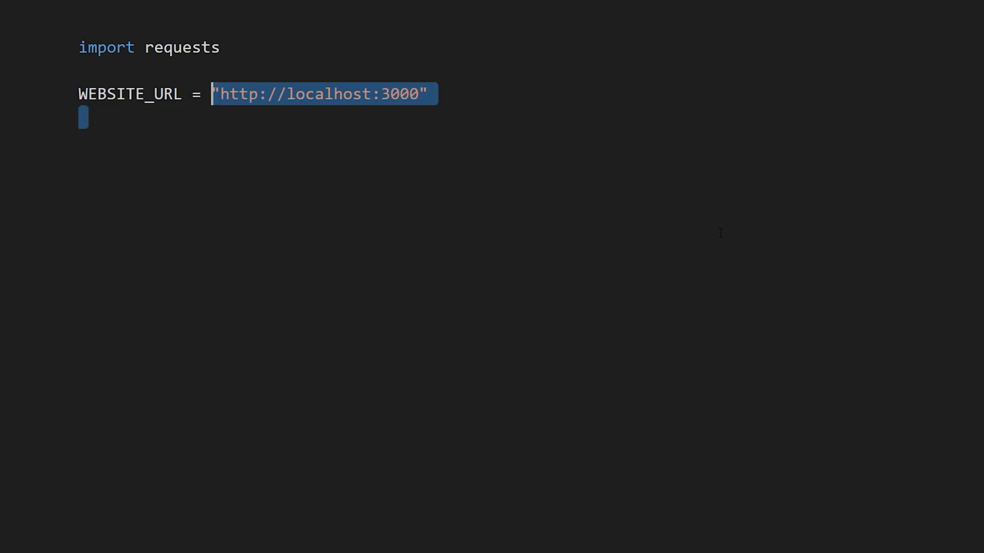
type("r = requests.get()")
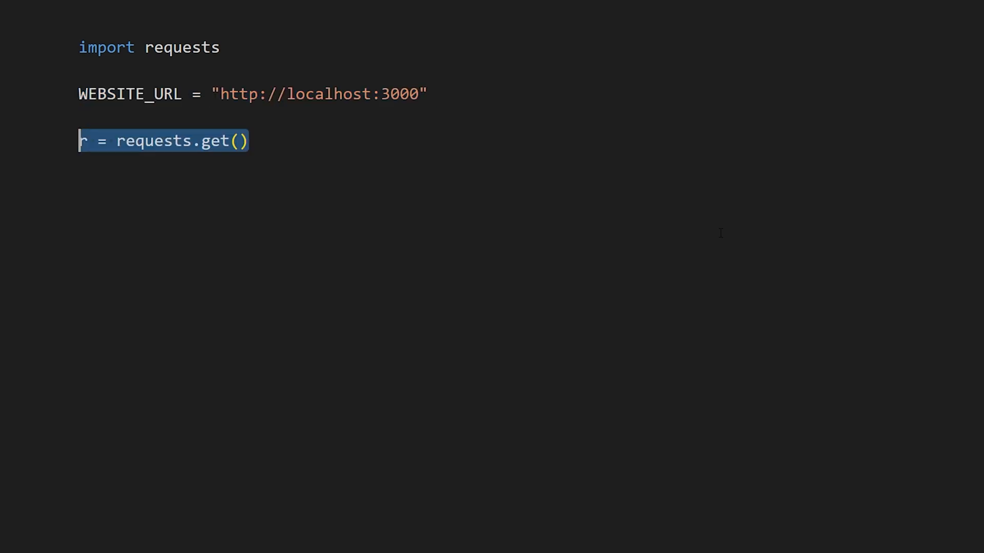
type("WEBSITE_URL")
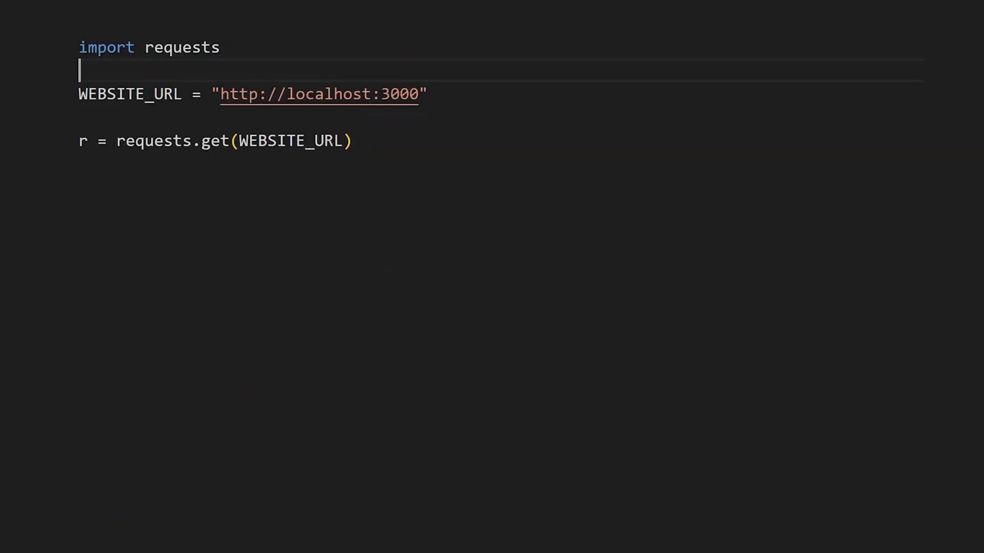
Import BeautifulSoup, build soup from r.text with 'html.parser', and print(soup).
type("from bs4 import BeautifulSoup")
type("soup = BeautifulSoup(")
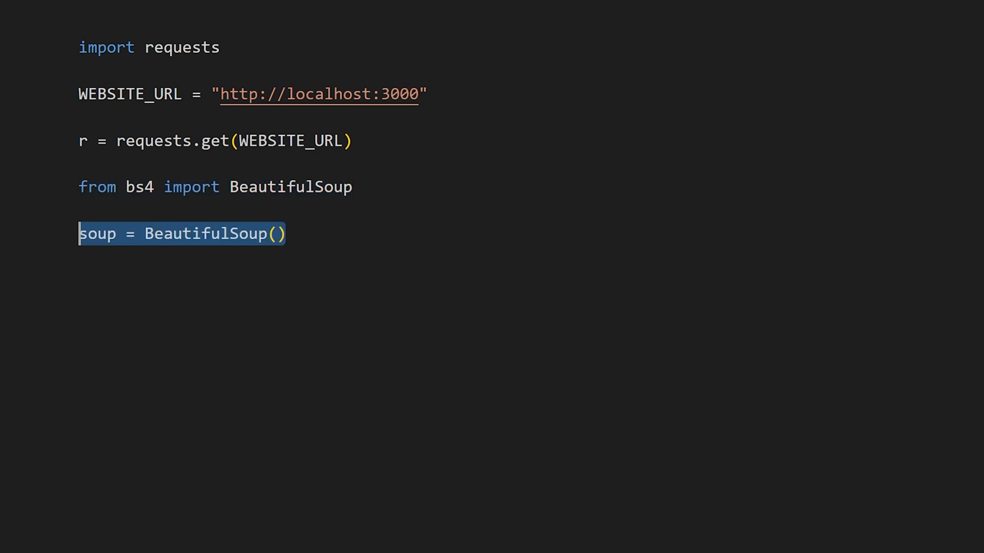
type("r.text,")
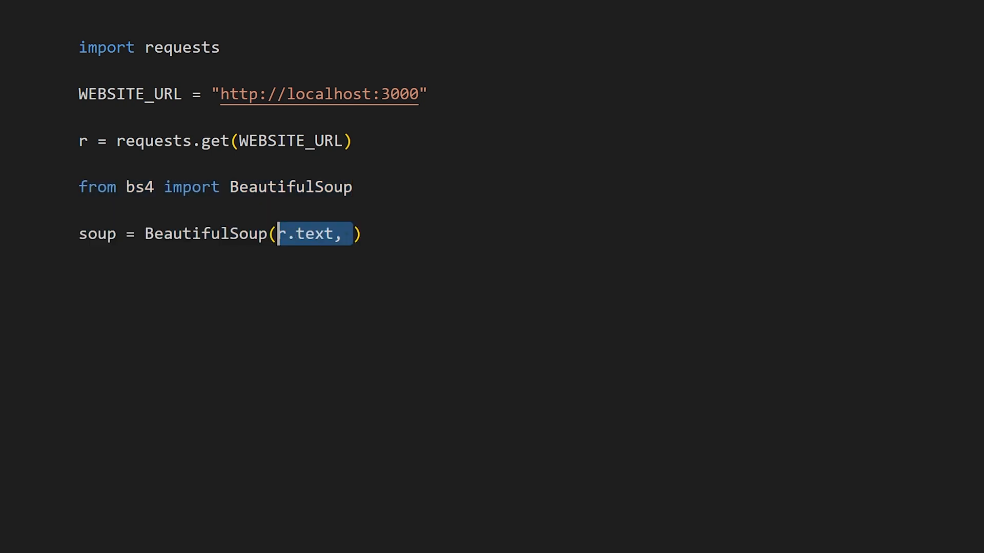
type("'html.parser'")
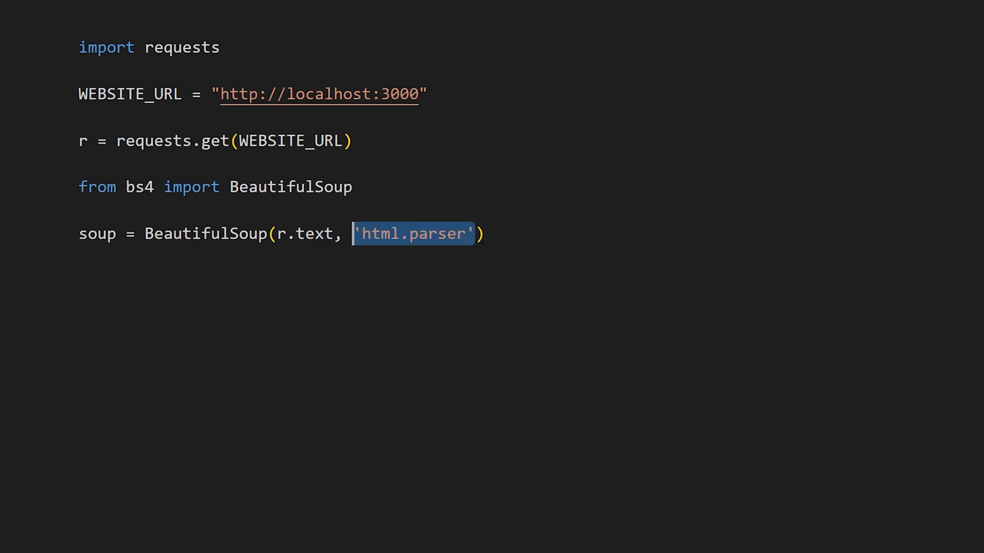
type("print(soup)")
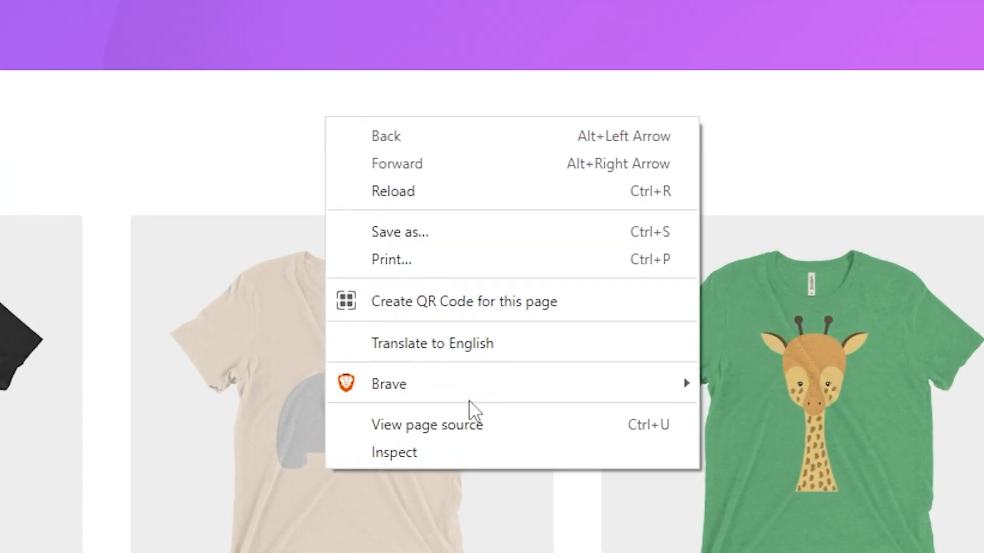
Inspect the first product's price and pick out the div.product-details class name in DevTools.
left_click(427, 424)
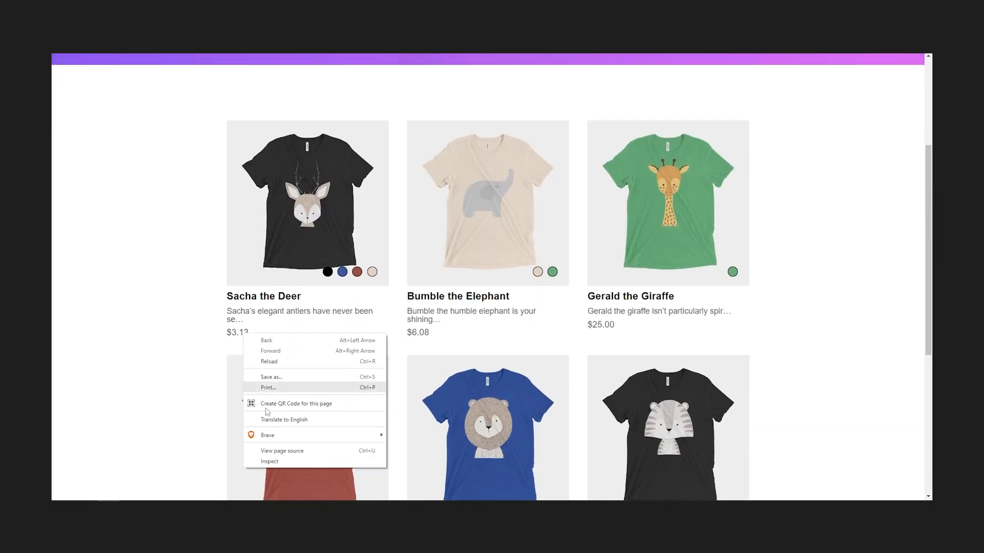
left_click(269, 461)
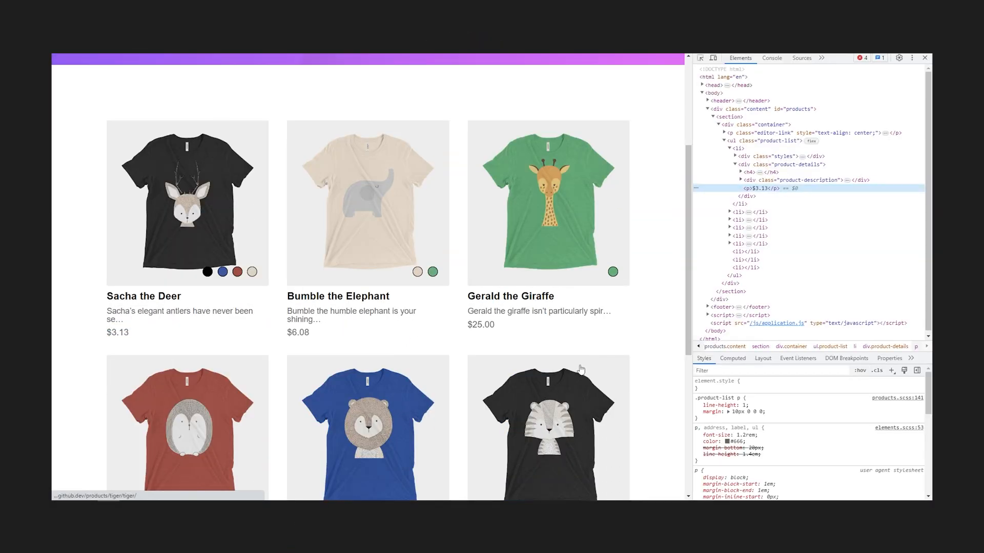
mouse_move(789, 164)
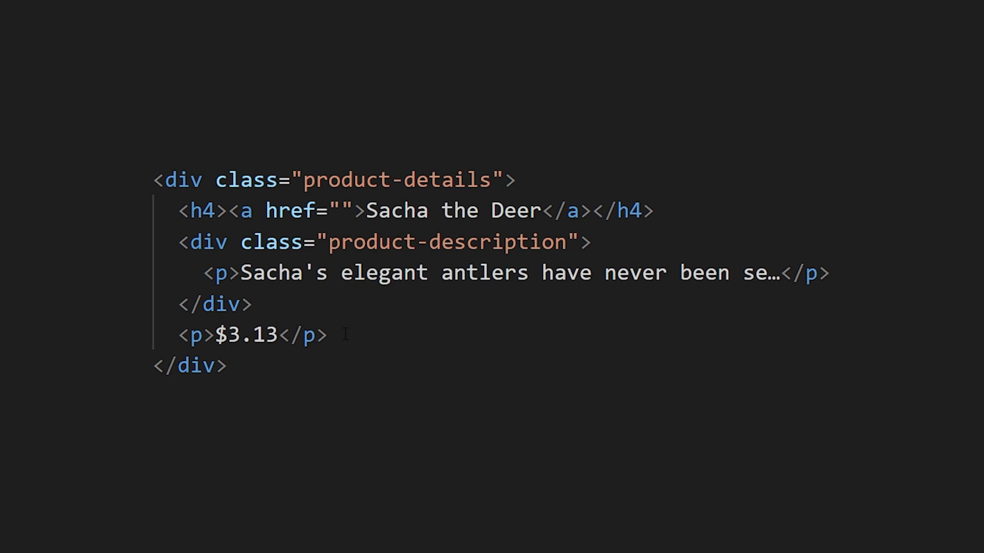
double_click(396, 180)
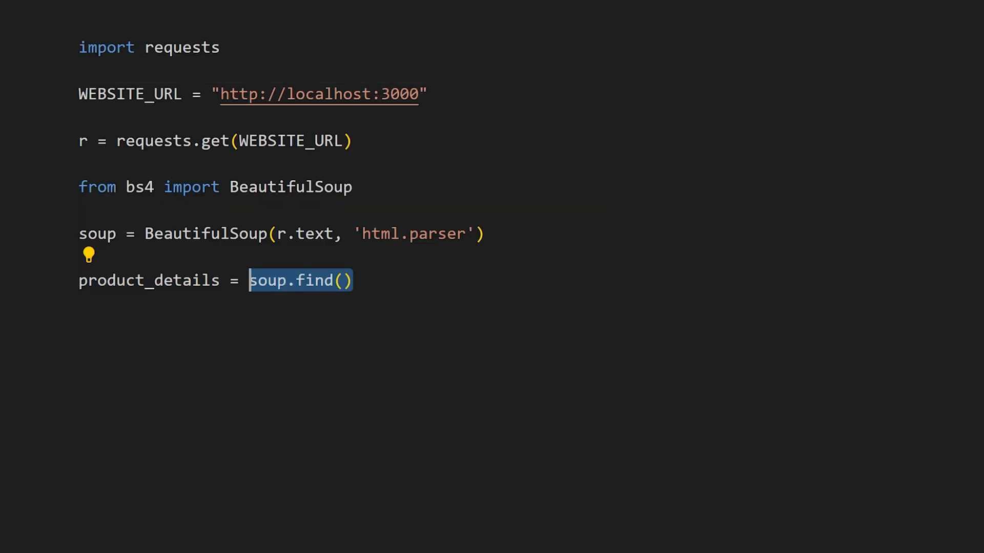
Find the div with class "product-details" via soup.find and print product_details.
type("\"div\",")
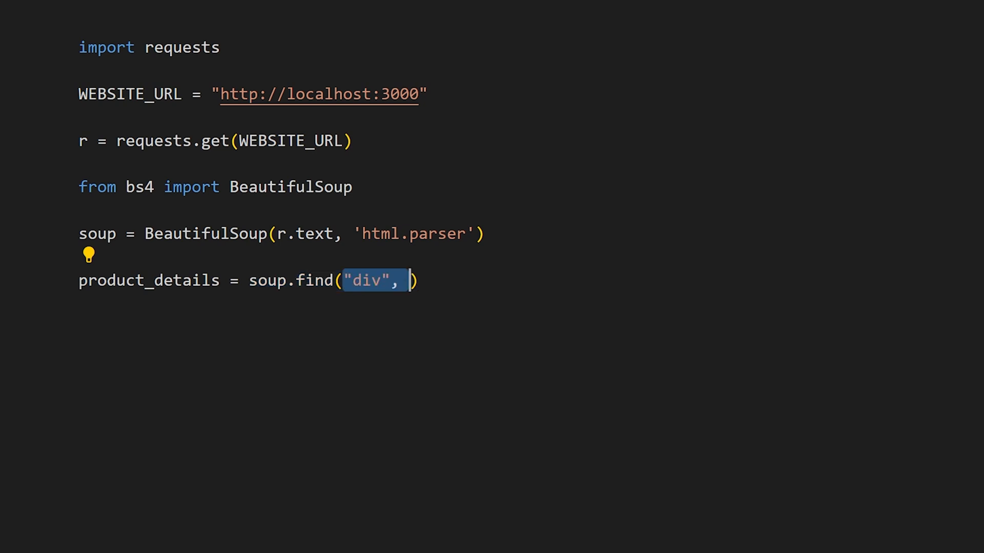
type("attrs={\"class\": \"product-details\"}")
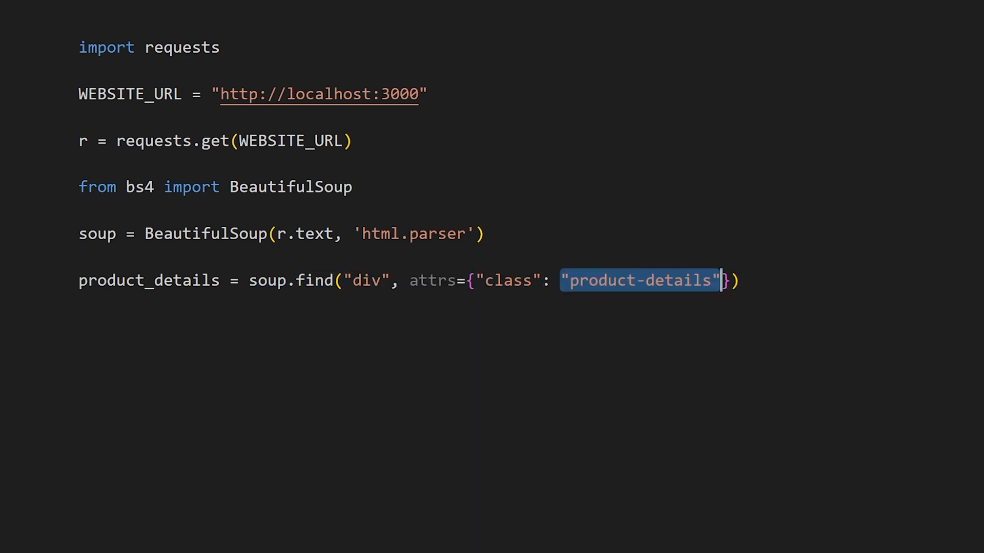
type("print(product_details)")
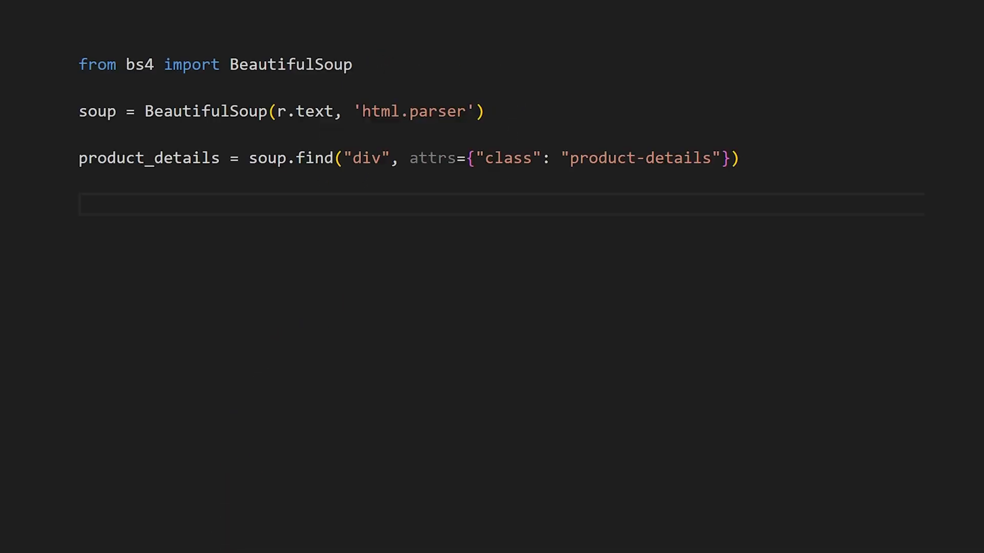
Collect the div's p children with findChildren('p') and take children[1] as price_tag.
type("for child in product_details.find_all('p'):")
type("children =")
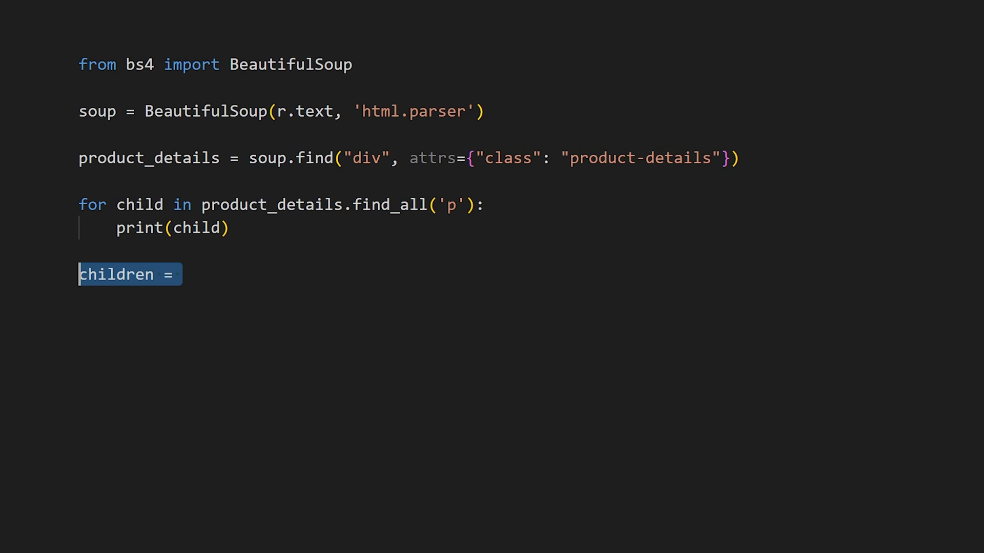
type("product_details.findChildren('p')")
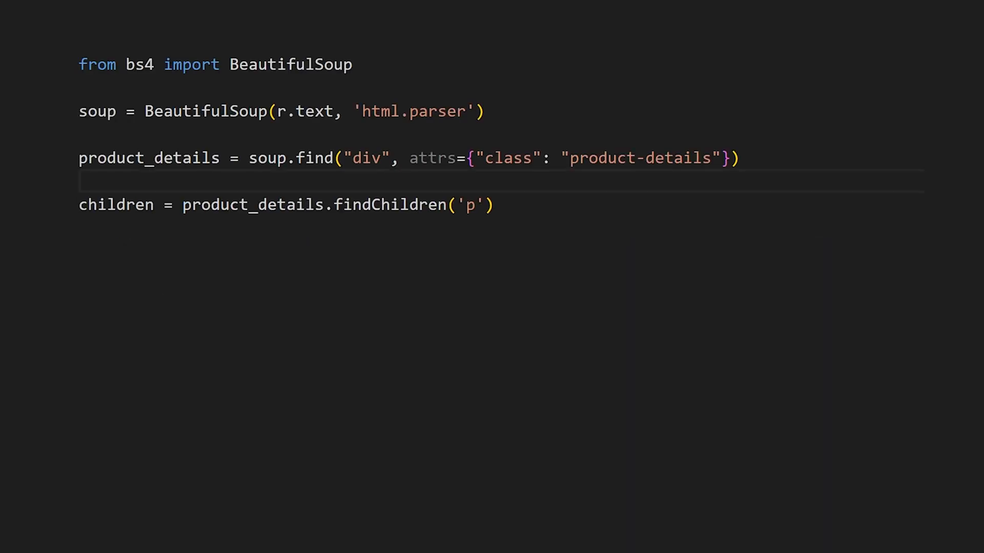
type("price_tag = children[1]")
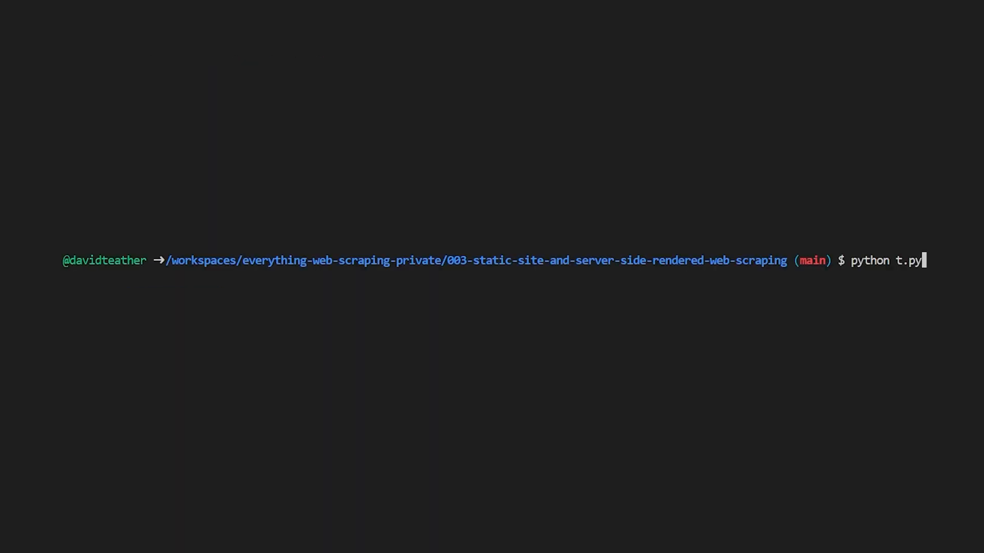
key("Return")
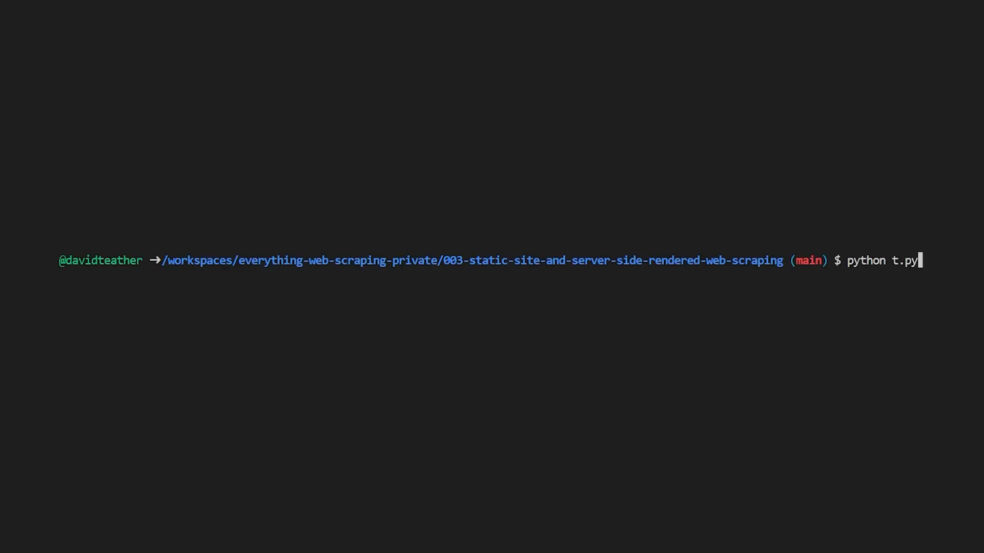
key("Return")
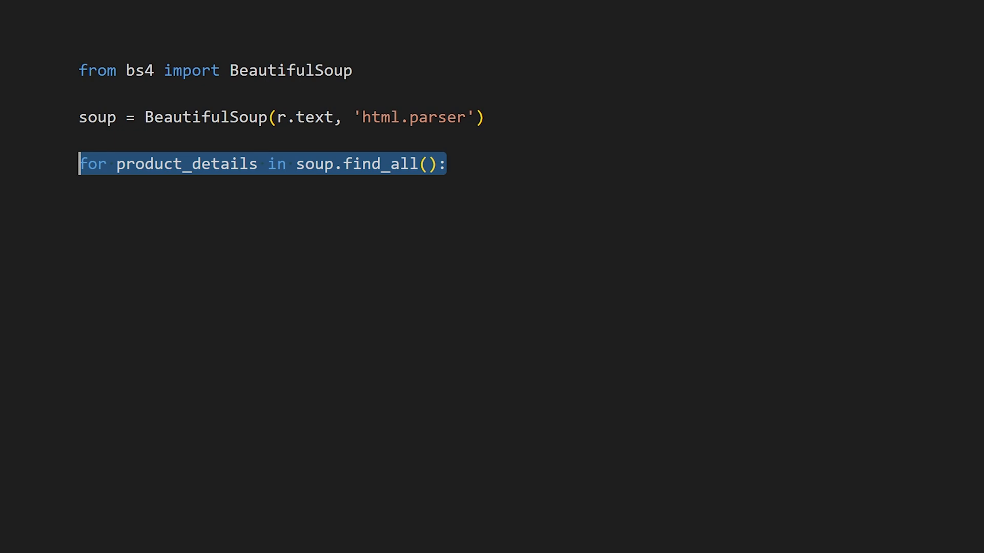
Loop over soup.find_all("div", attrs={"class": "product-details"}) instead of a single find.
type("\"div\", attrs={\"class\": \"product-details\"}")
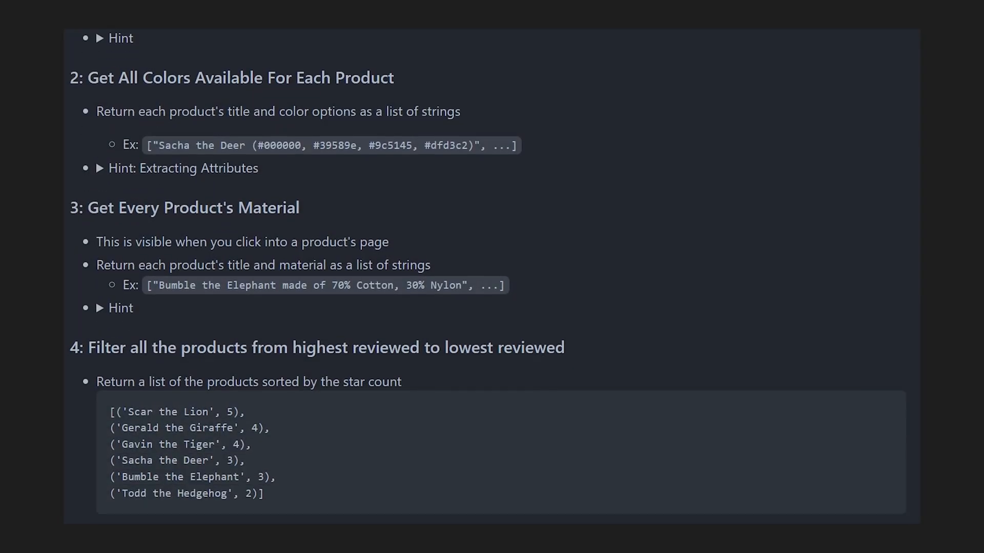
Scroll the README to activities 5 and 6 and expand the Bonus notes under Scrape Reviews.
scroll("down", 3)
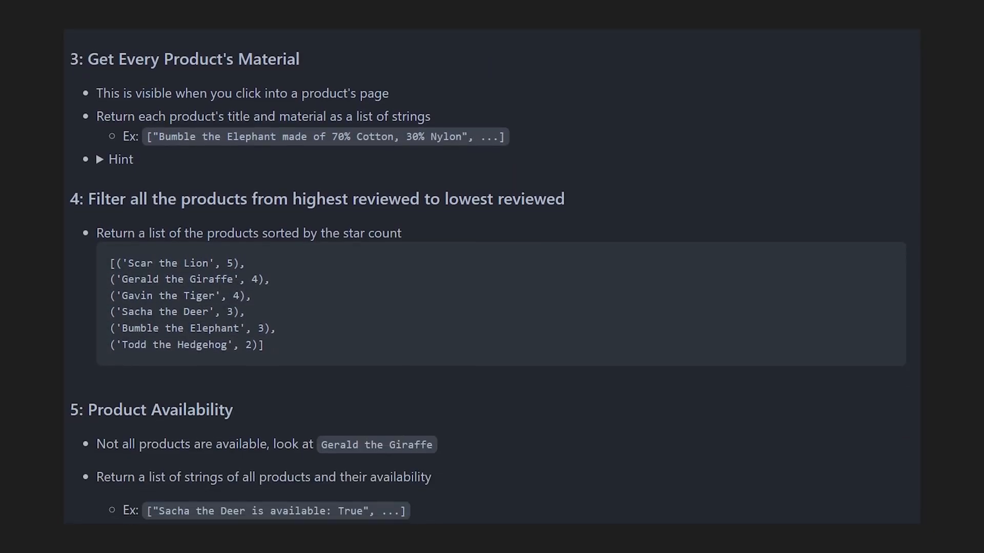
scroll("down", 3)
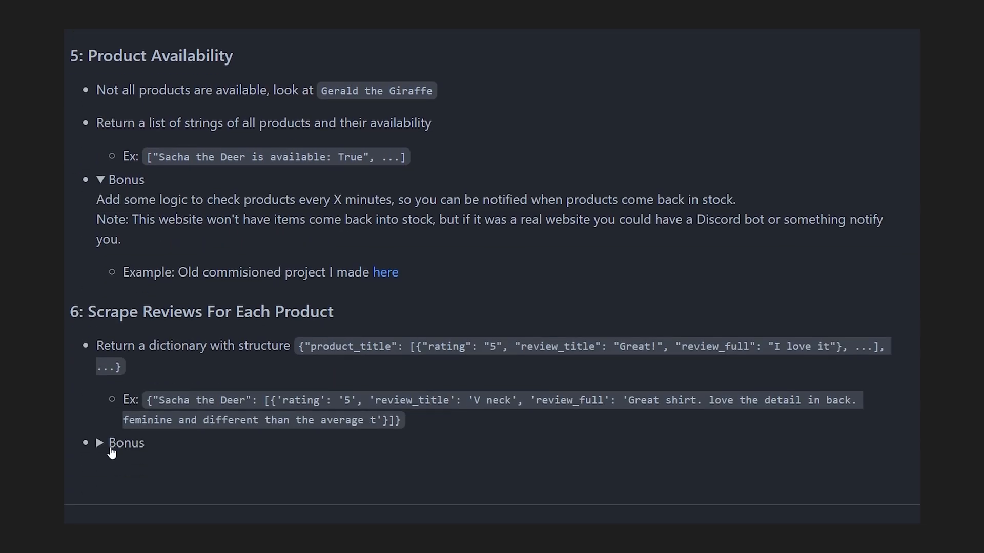
left_click(100, 443)
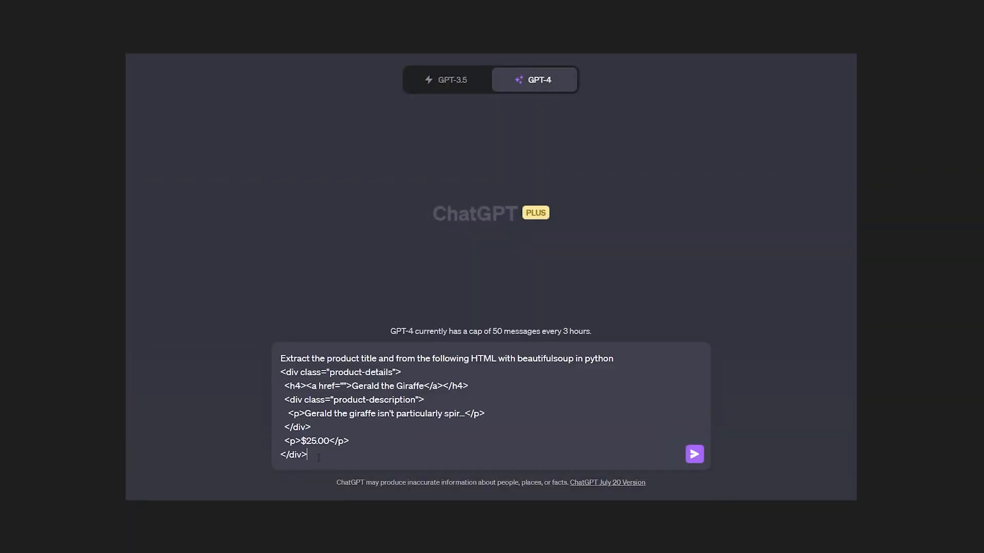
Send the product-details HTML prompt and read ChatGPT's BeautifulSoup title-extraction snippet.
left_click(694, 454)
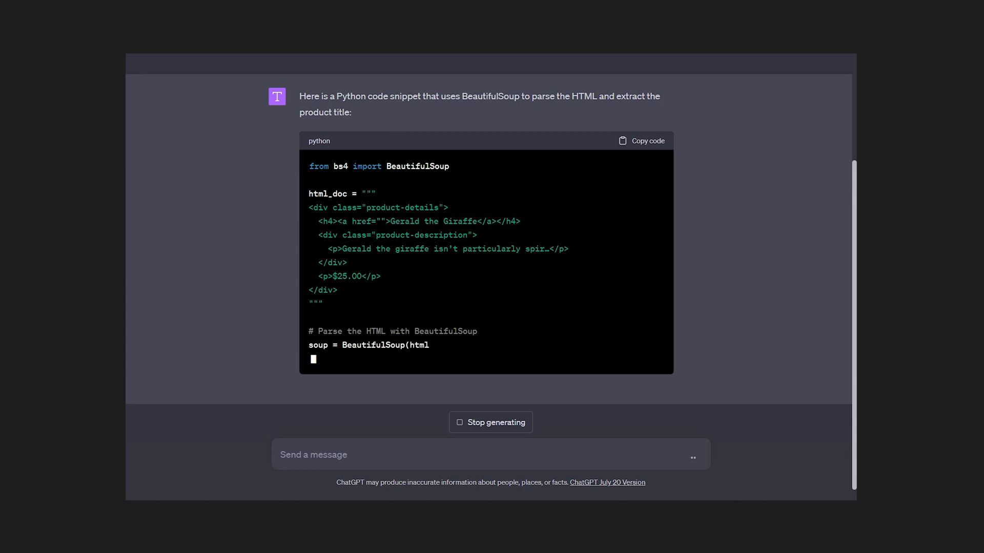
scroll("down", 3)
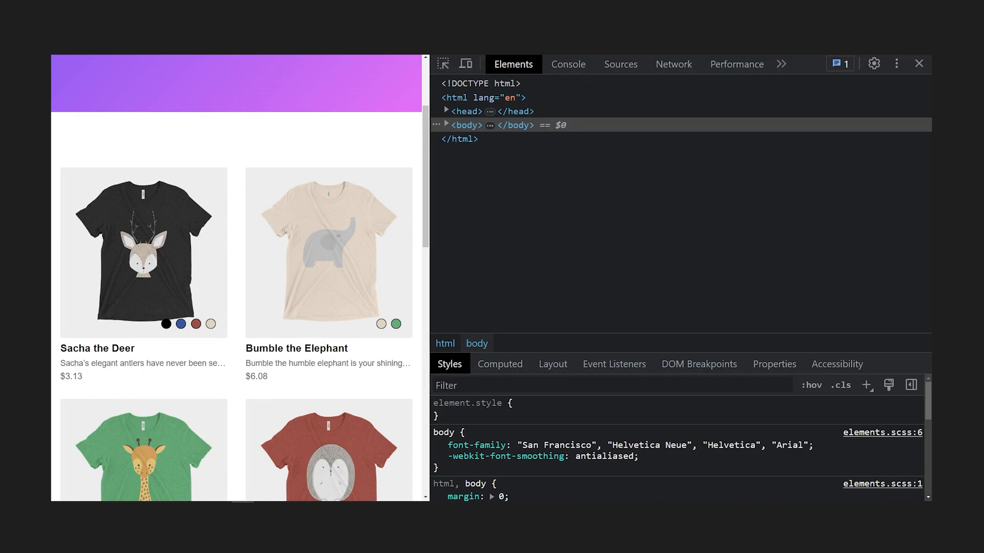
mouse_move(91, 350)
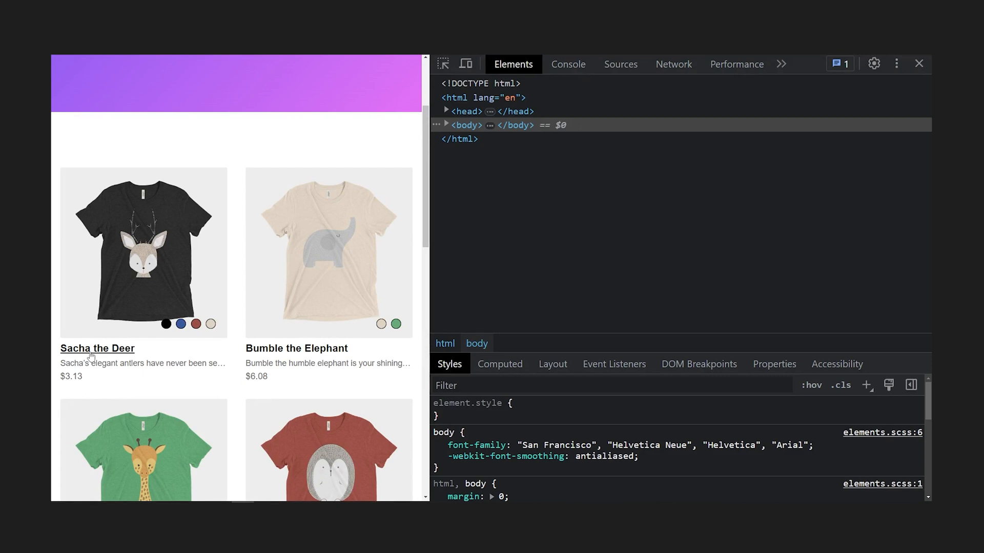
With DevTools open on the products page, go to the Sacha the Deer product.
left_click(96, 348)
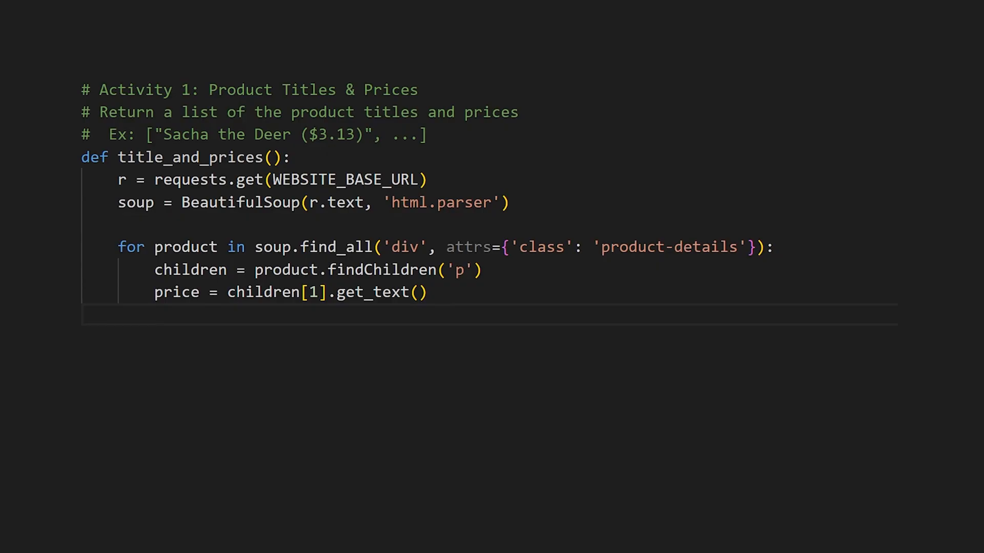
Add title = product.find('h4').get_text() inside the title_and_prices loop.
type("title = product.find('h4')")
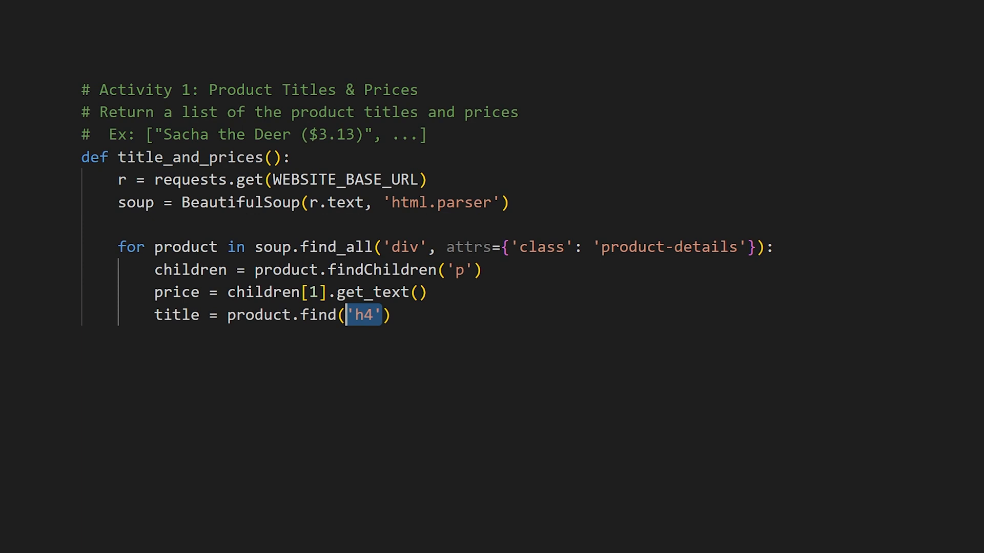
type(".get_text()")
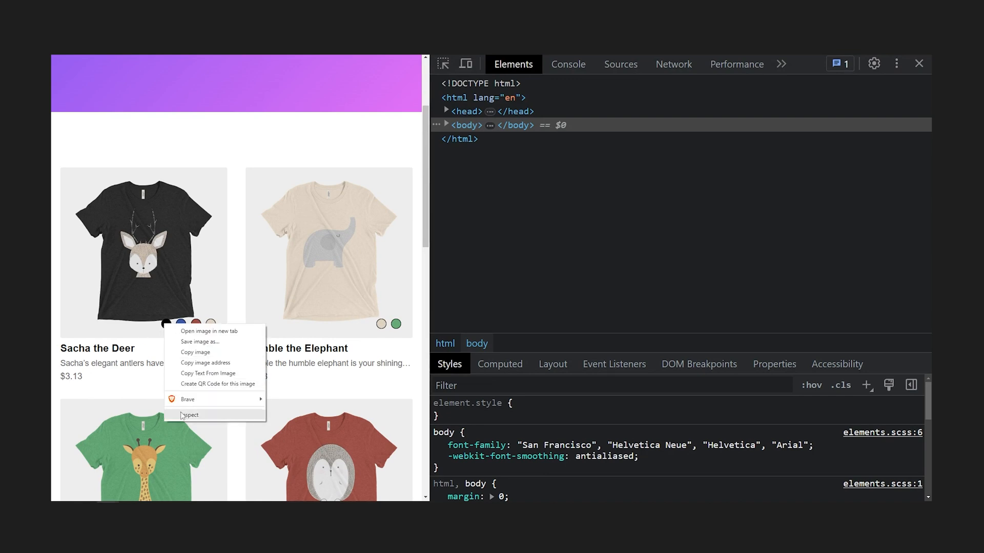
Inspect Sacha the Deer's colour swatch and examine the ul.product-list node in Elements.
left_click(189, 415)
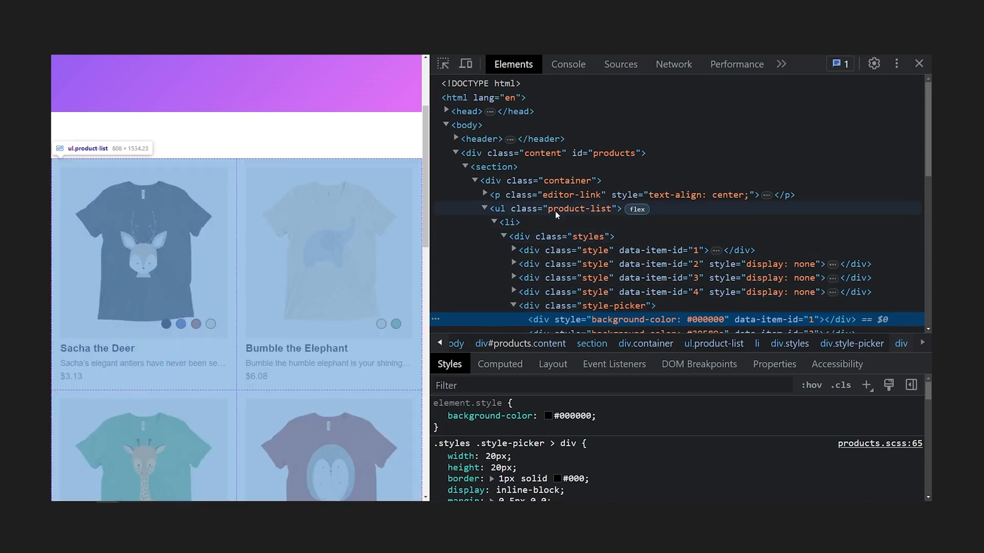
left_click(508, 221)
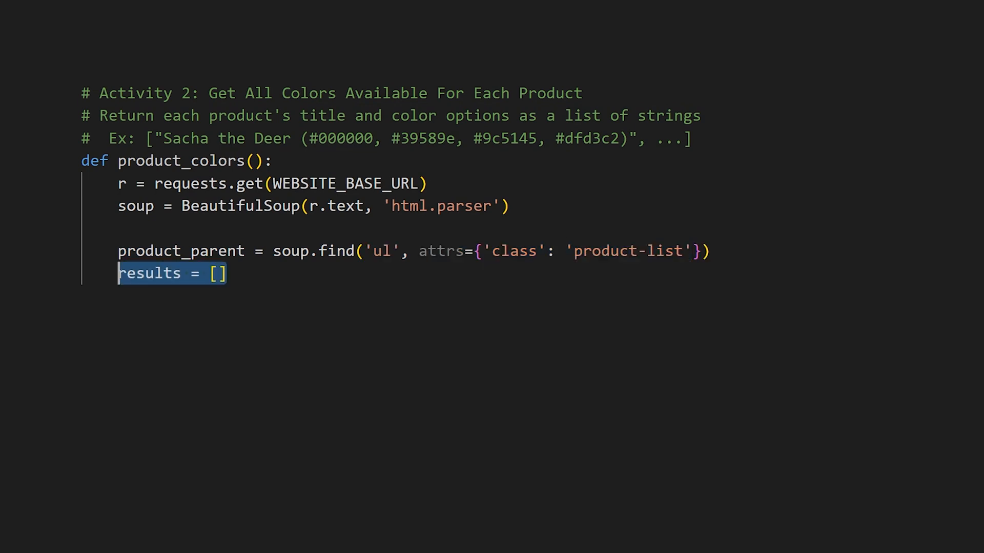
Loop over product li items, start an empty hex_codes list and read each colour swatch's style attribute.
type("for product in product_parent.find_all('li'):")
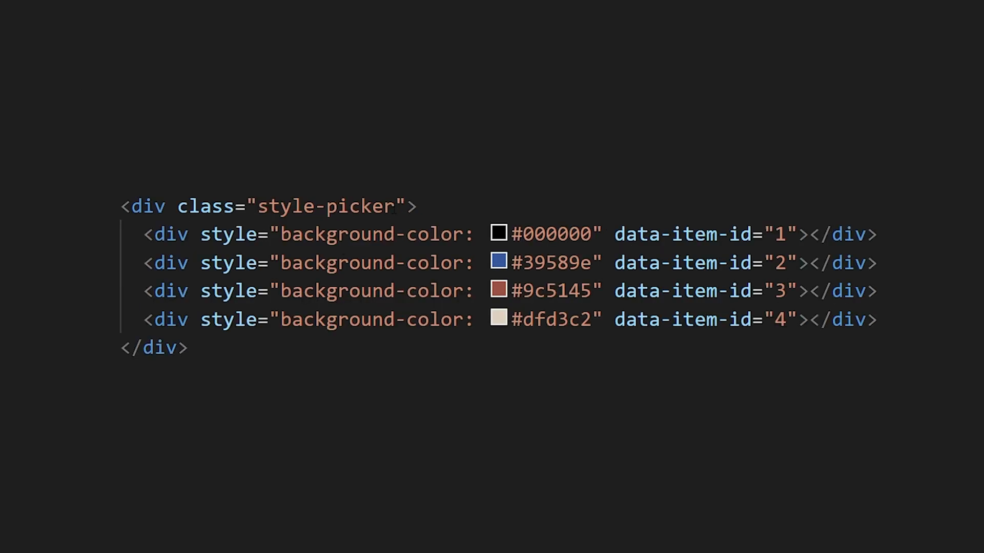
double_click(326, 206)
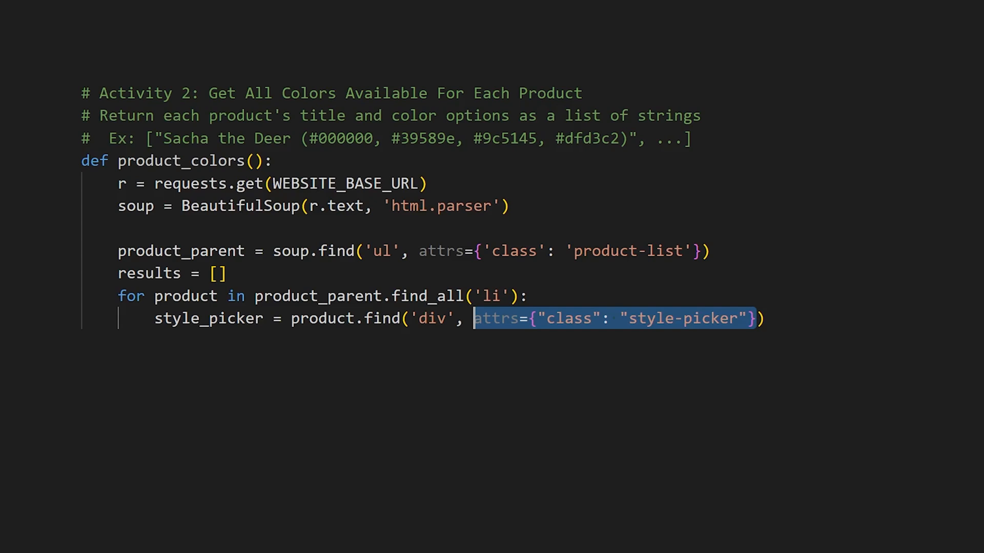
type("hex_codes = []")
left_click(345, 385)
type("for color in style_picker.find_all('div'):")
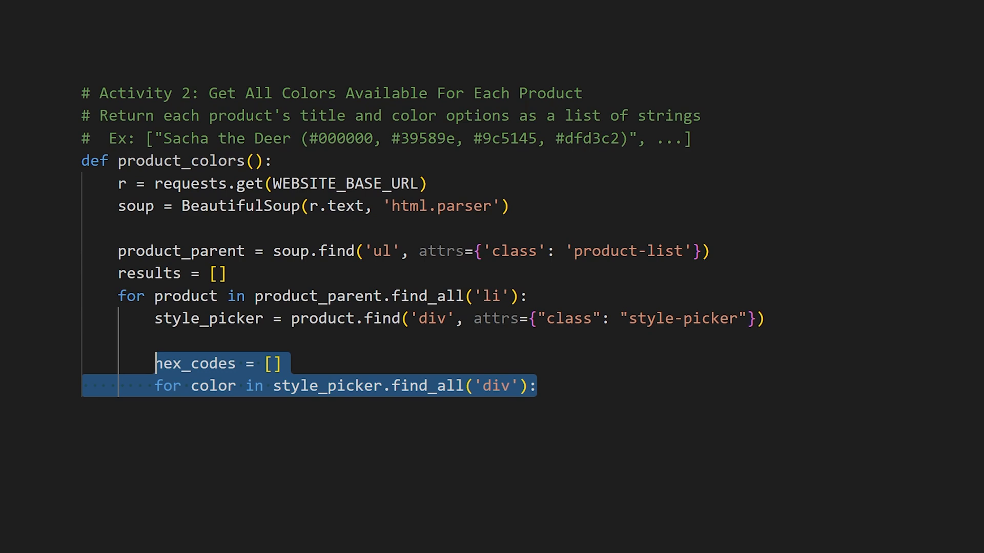
type("style = color.get()")
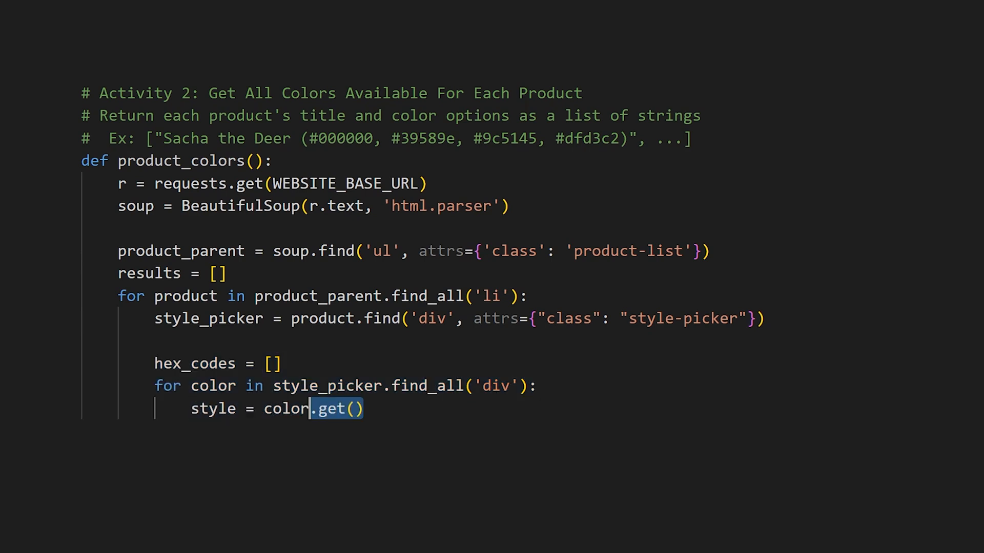
type("'style'")
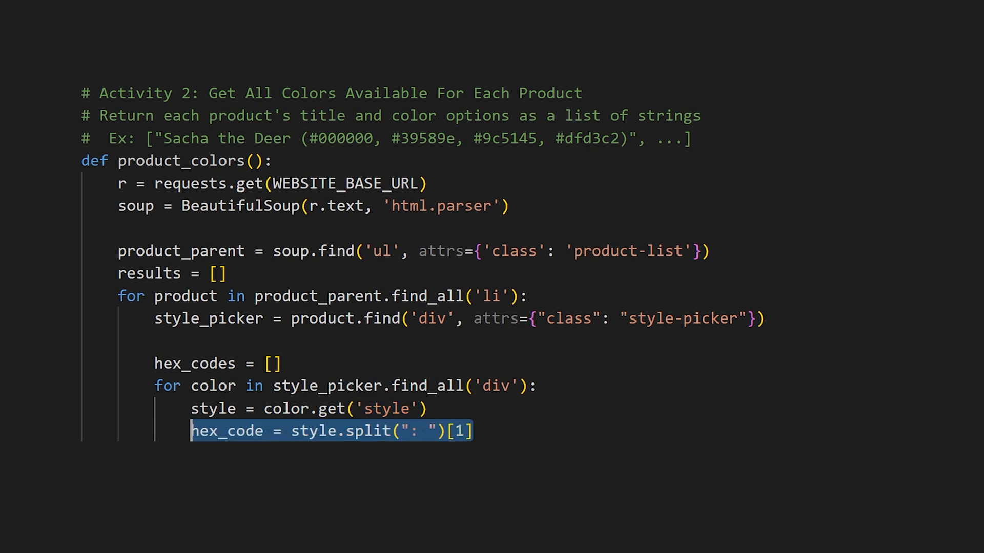
Append each extracted hex code, build the title-with-colours string and return results.
type("hex_codes.append(hex_code)")
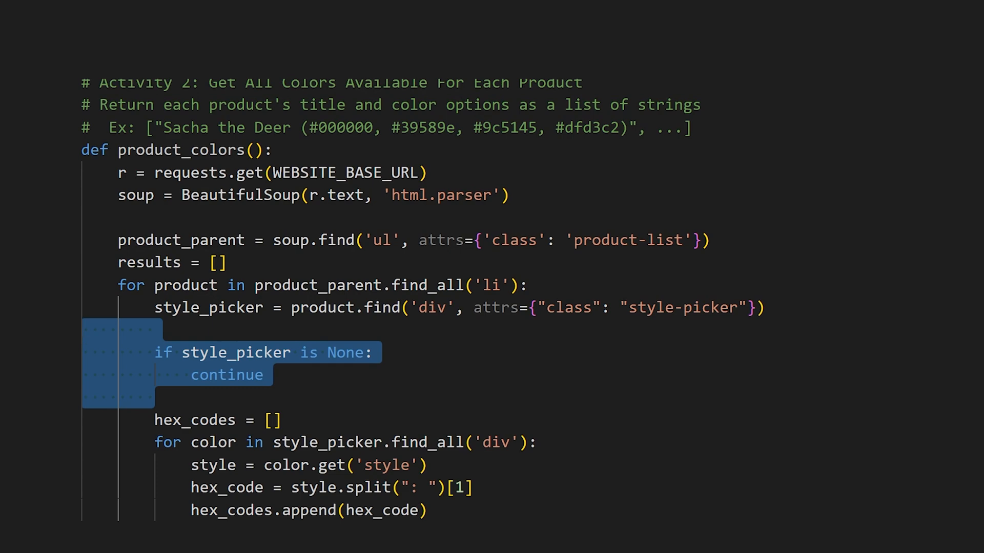
scroll("down", 3)
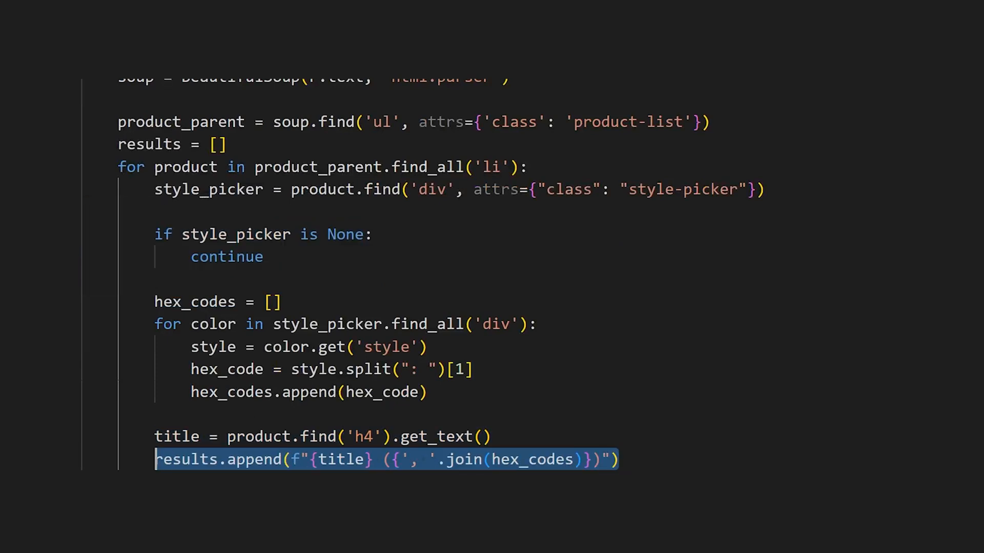
type("return results")
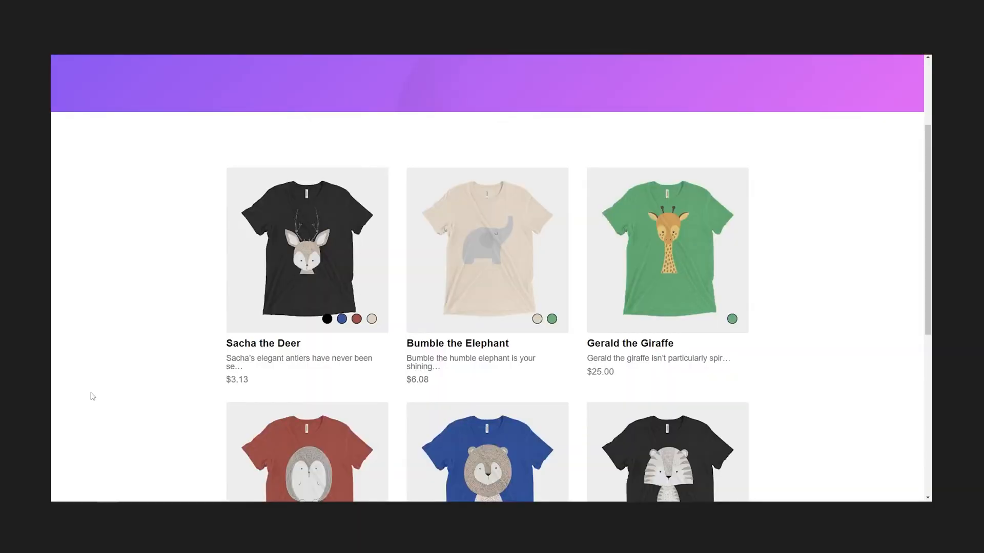
mouse_move(319, 268)
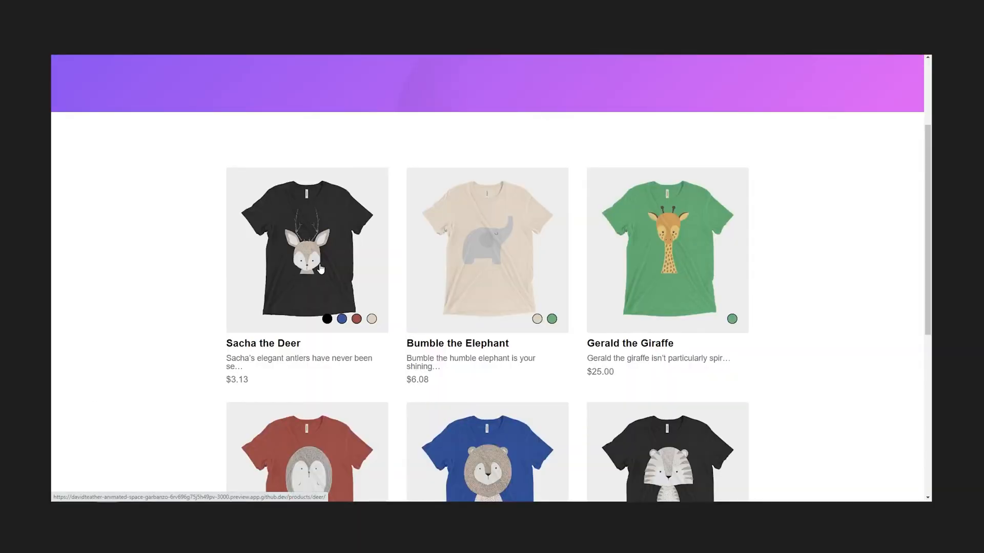
Inspect Sacha the Deer's 100% Cotton material paragraph, then inspect a product card on the home page.
left_click(307, 250)
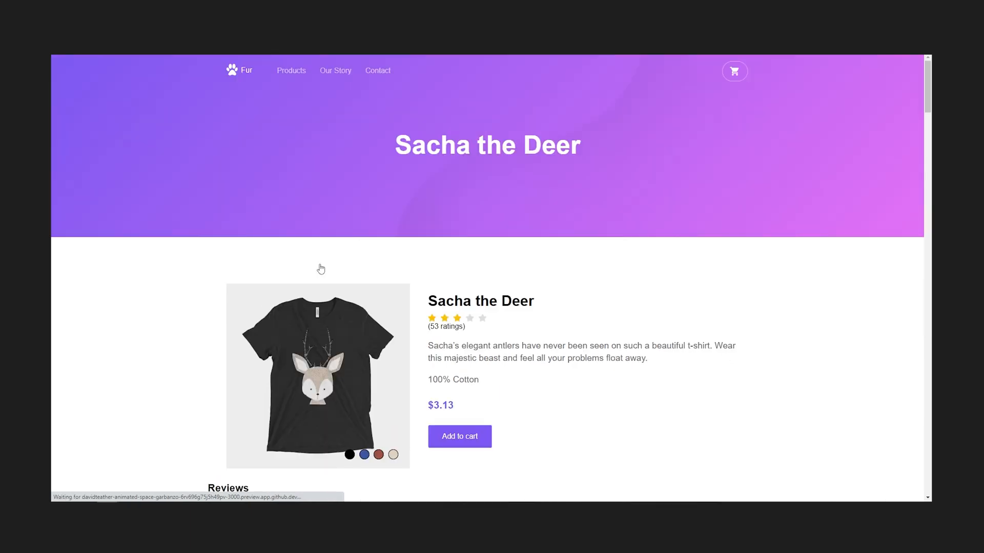
right_click(467, 384)
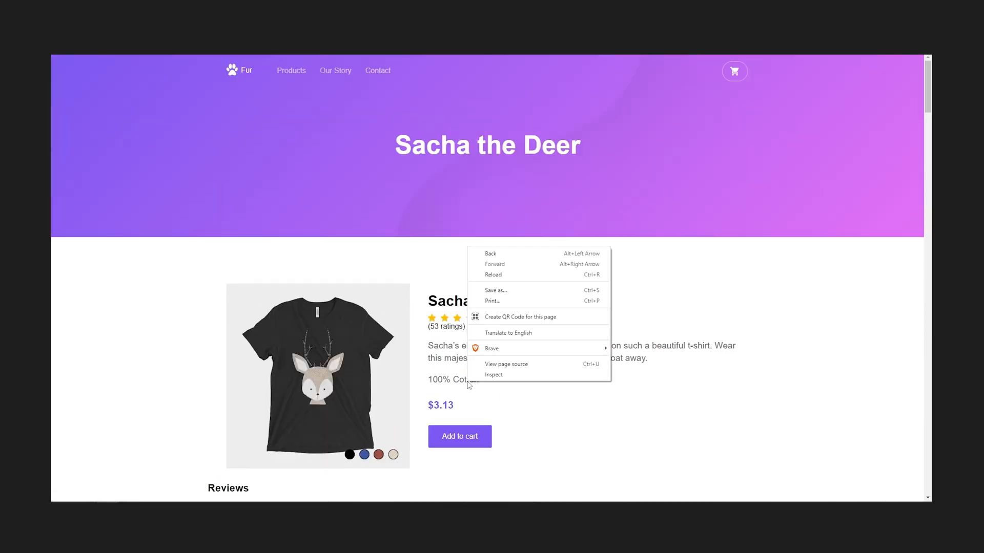
left_click(494, 375)
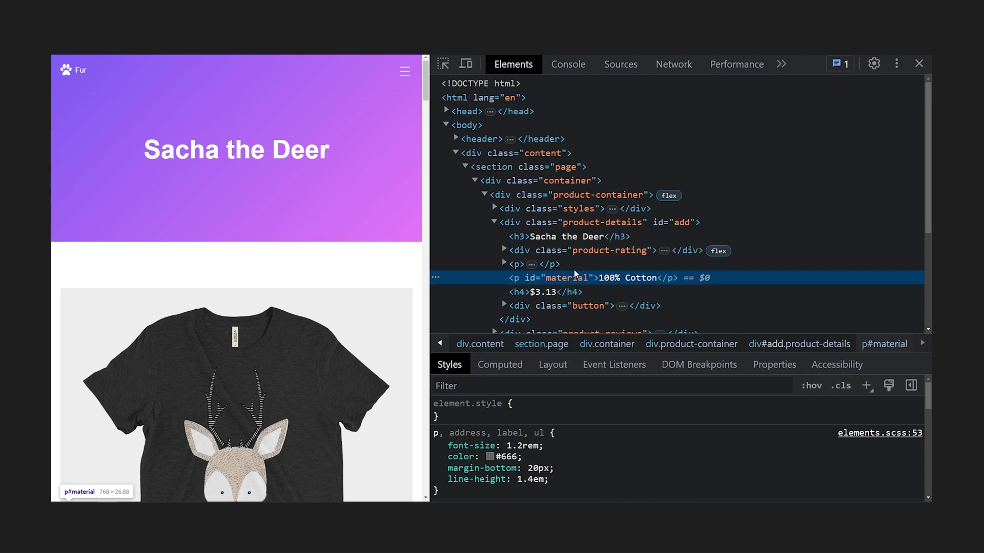
scroll("down", 3)
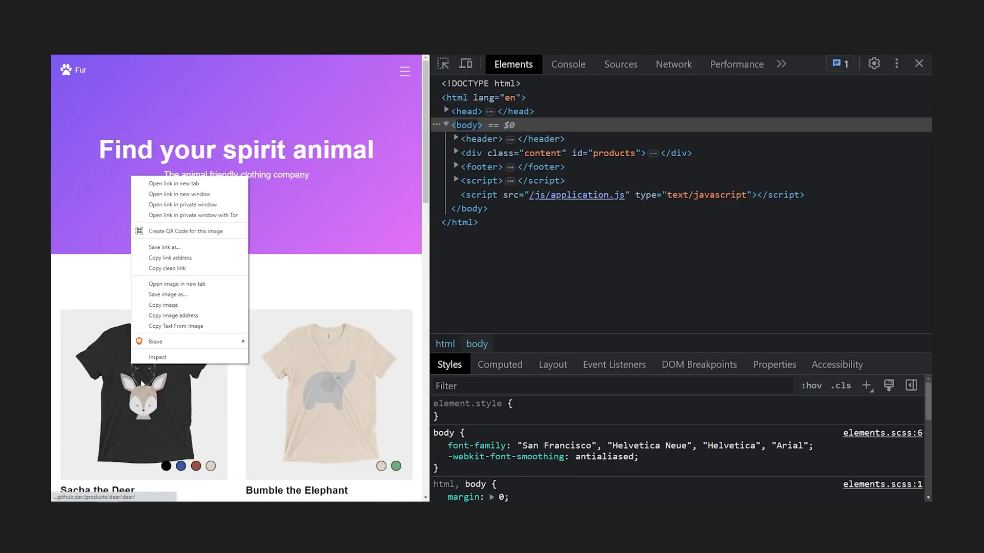
left_click(158, 356)
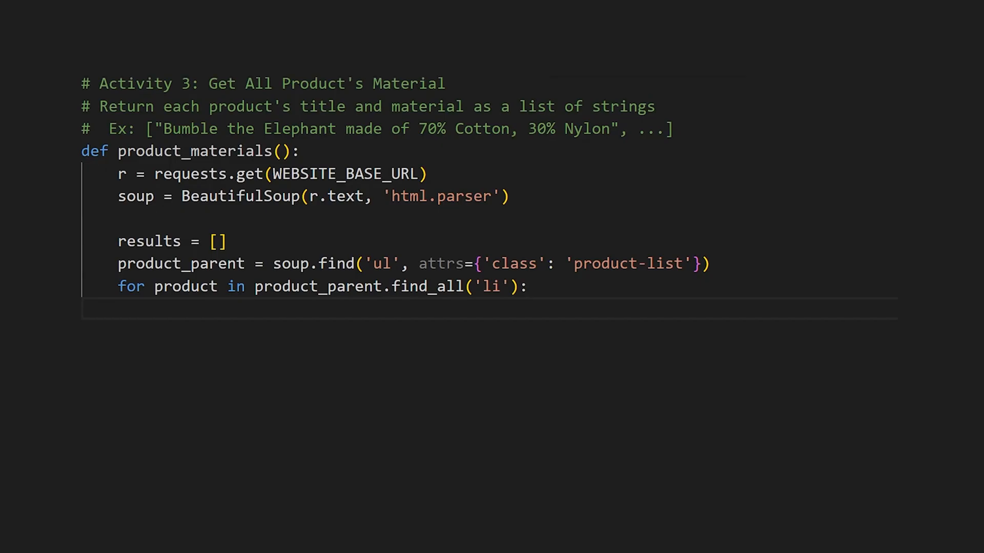
Find each product's a tag, fetch its page and read the p#material text into the results.
type("a_tag = product.find('a')")
type("material = product_soup.find('p', {'id': 'material")
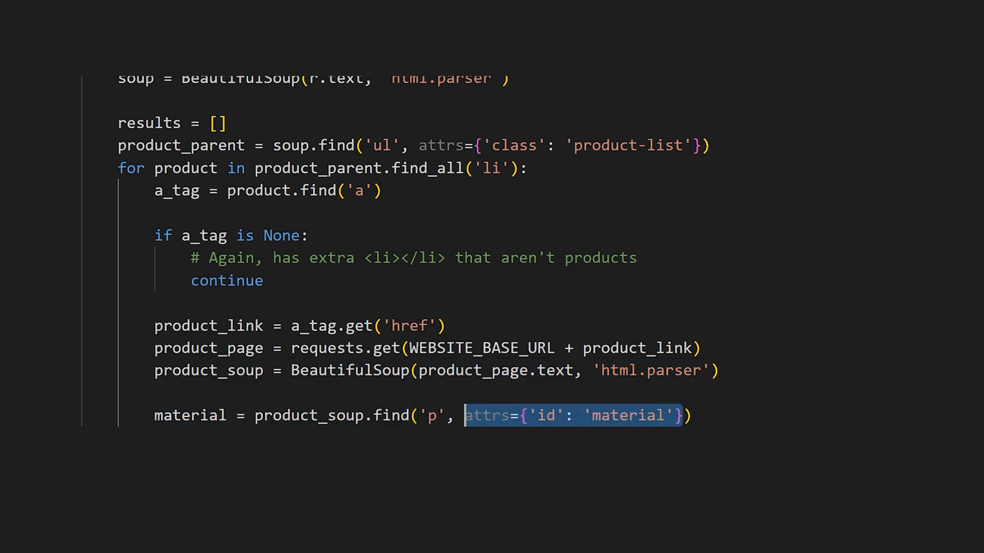
type(".get_text()")
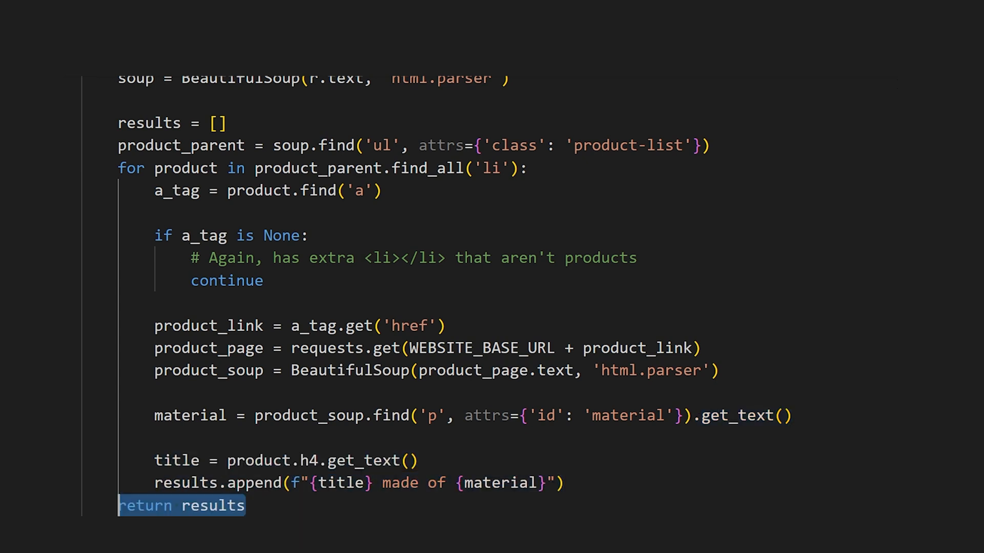
scroll("down", 3)
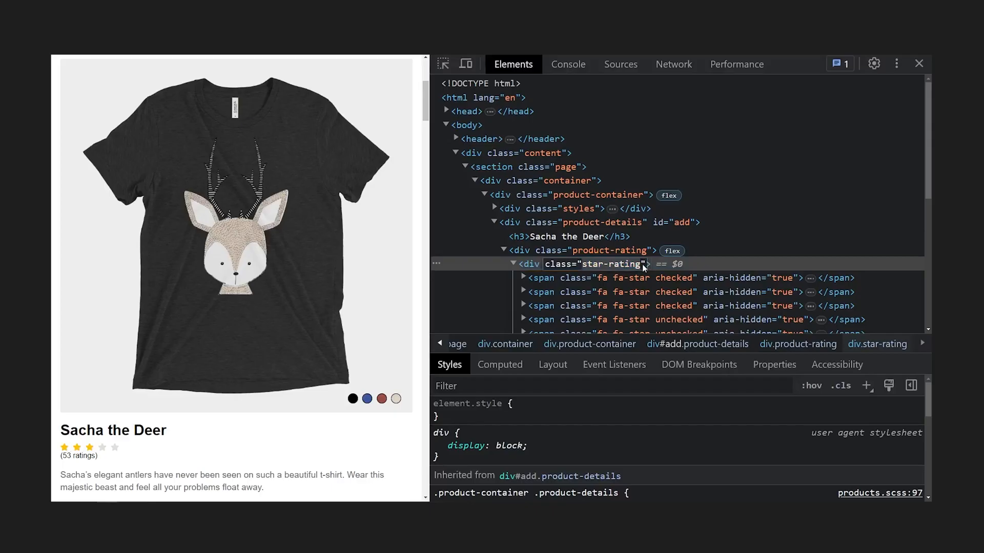
Expand div.star-rating to show Sacha the Deer's checked and unchecked star spans.
left_click(591, 263)
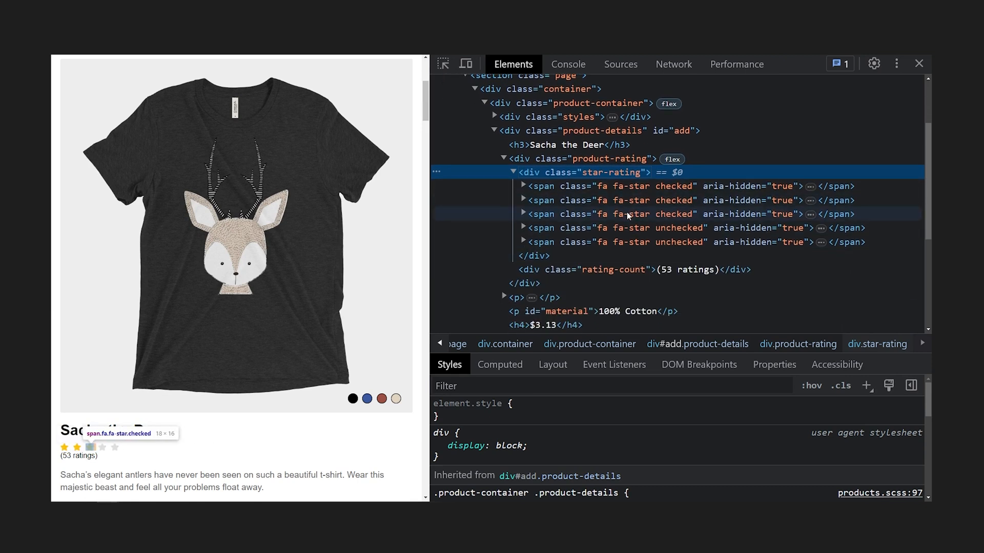
mouse_move(320, 424)
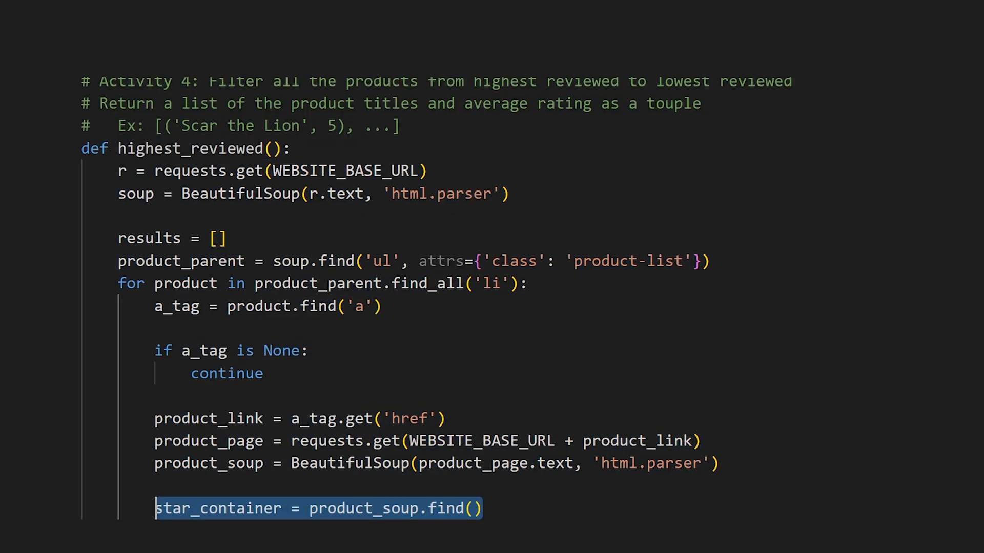
Find div.star-rating, count its checked spans with len(), grab the h4 title and run python t.py.
type("'div', attrs={'class': 'star-rating'}")
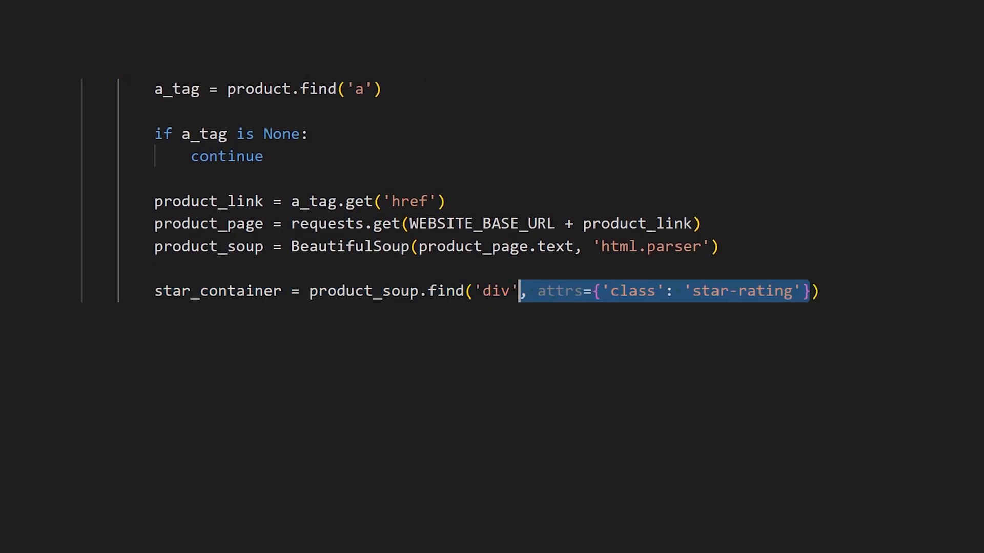
type("full_stars_list = star_container.find_all()")
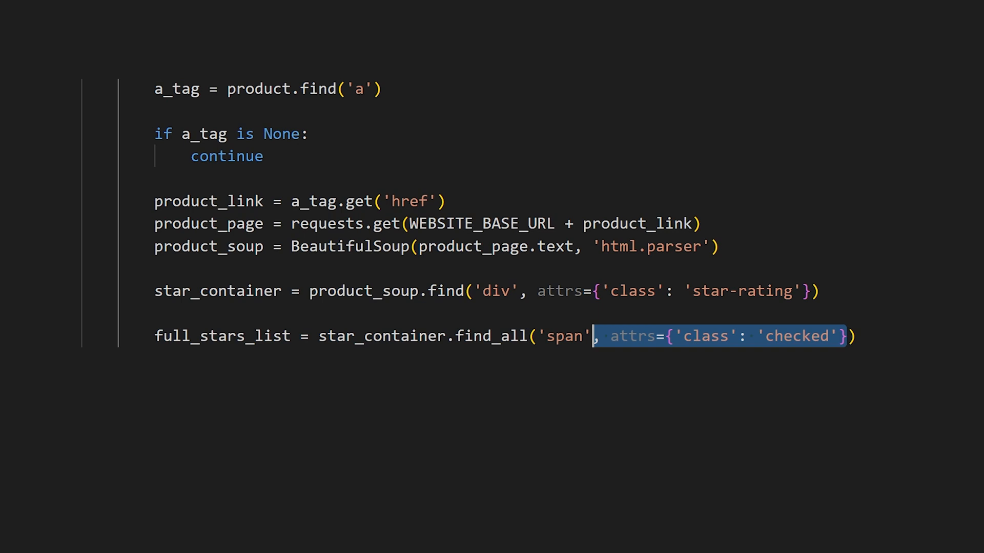
type("full_stars = len(full_stars_list)")
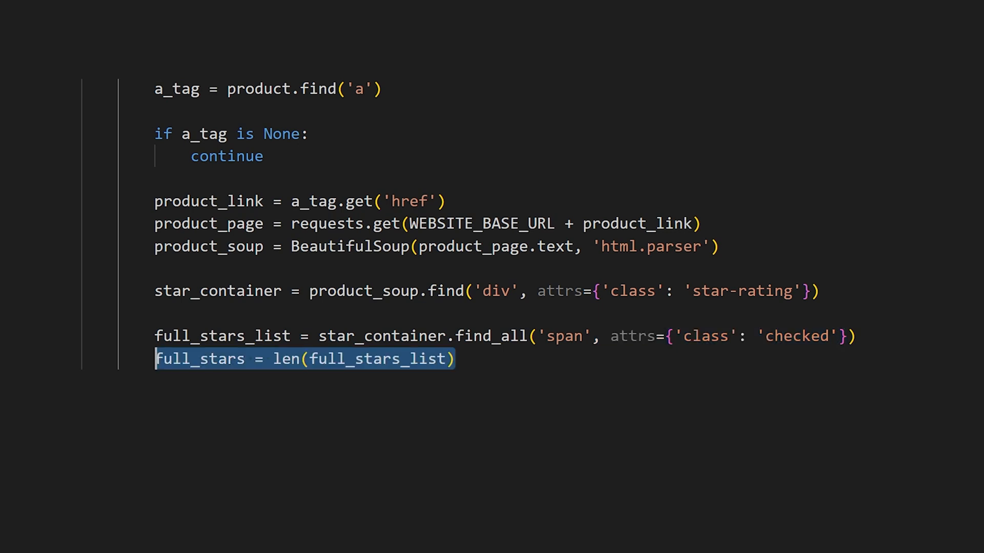
type("title = product.h4.get_text()")
type("python t.py")
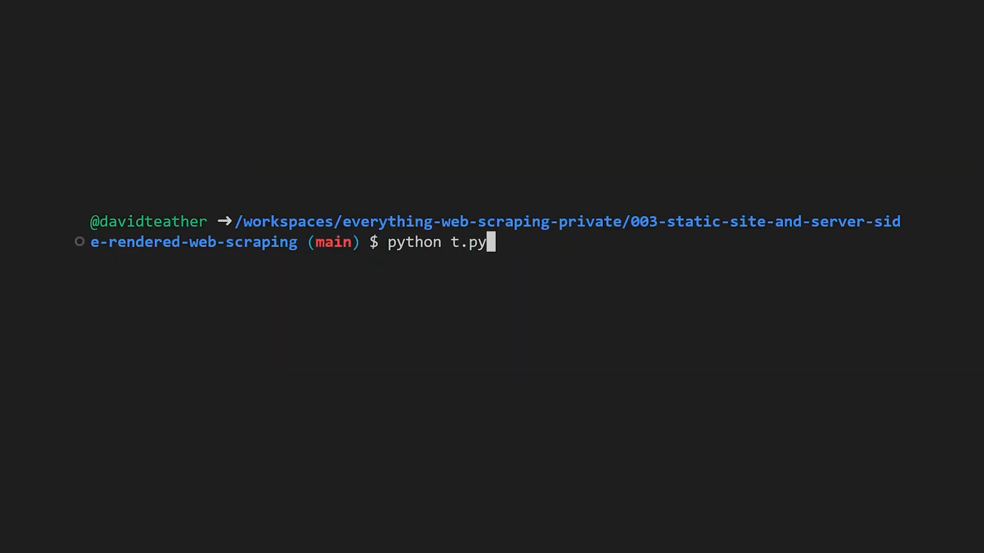
key("Return")
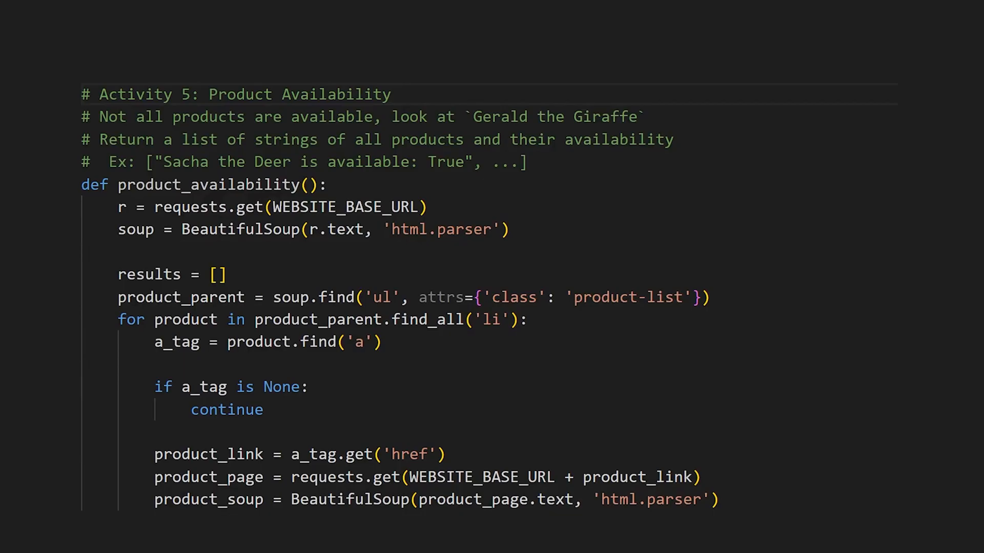
Find div.button, default is_available to True and set it False when the text reads Out of Stock.
scroll("down", 3)
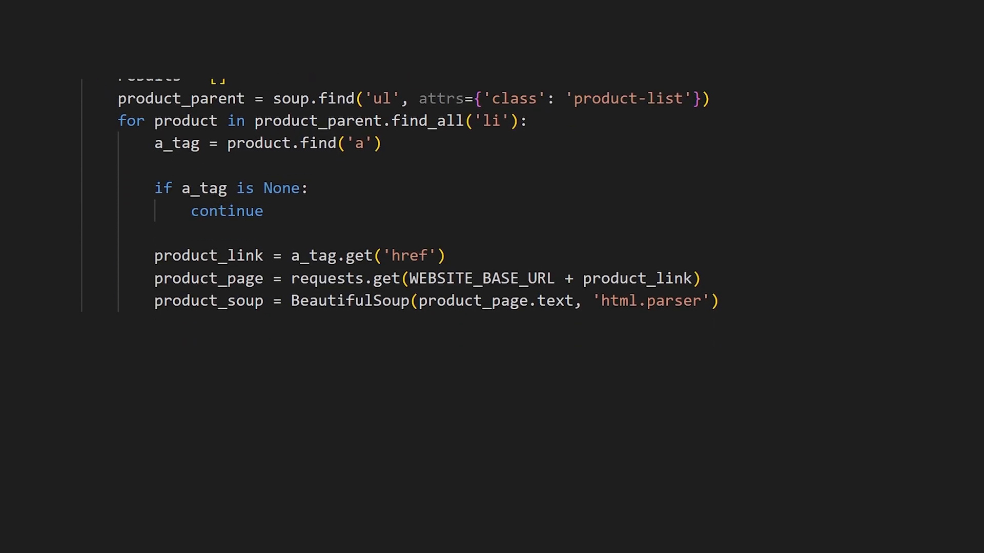
type("button = product_soup.find('div', attrs={'class': 'button'})")
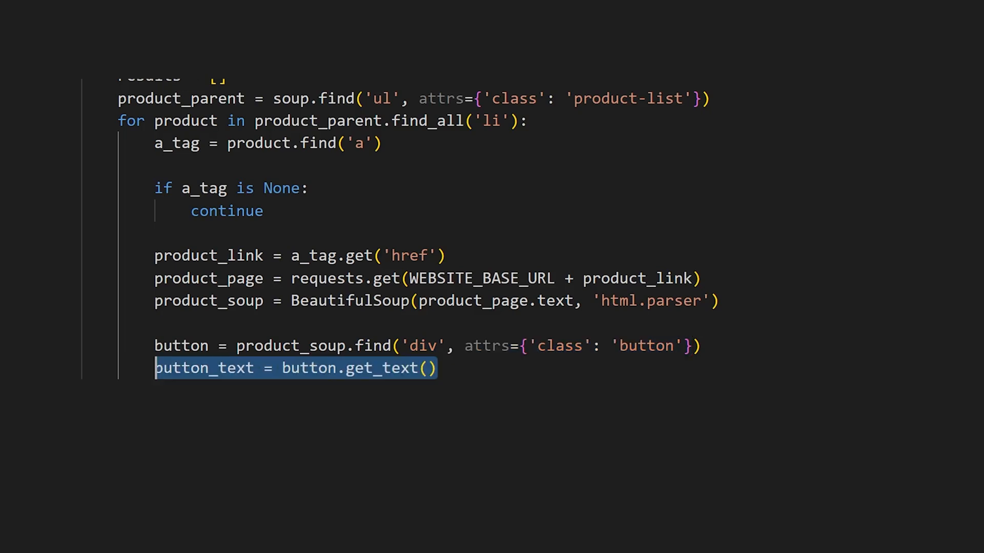
type("is_available = True")
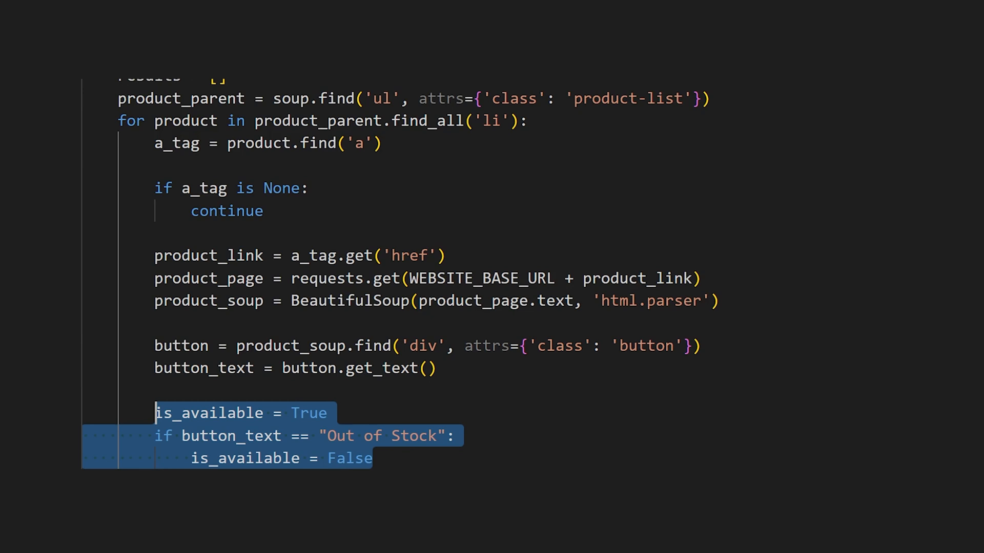
scroll("down", 3)
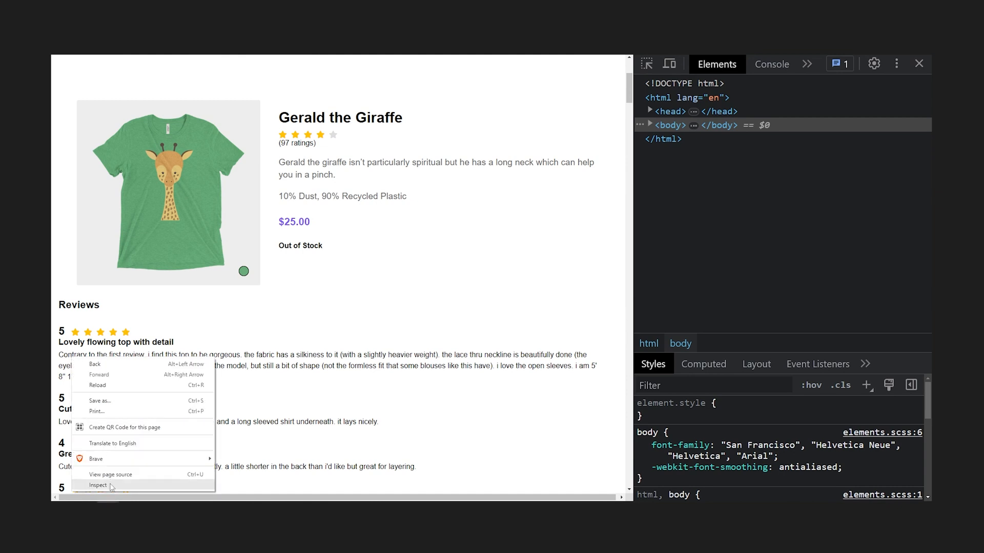
Inspect Gerald the Giraffe's review markup and read rating-number, rating-title and rating-review via get_text().
left_click(98, 484)
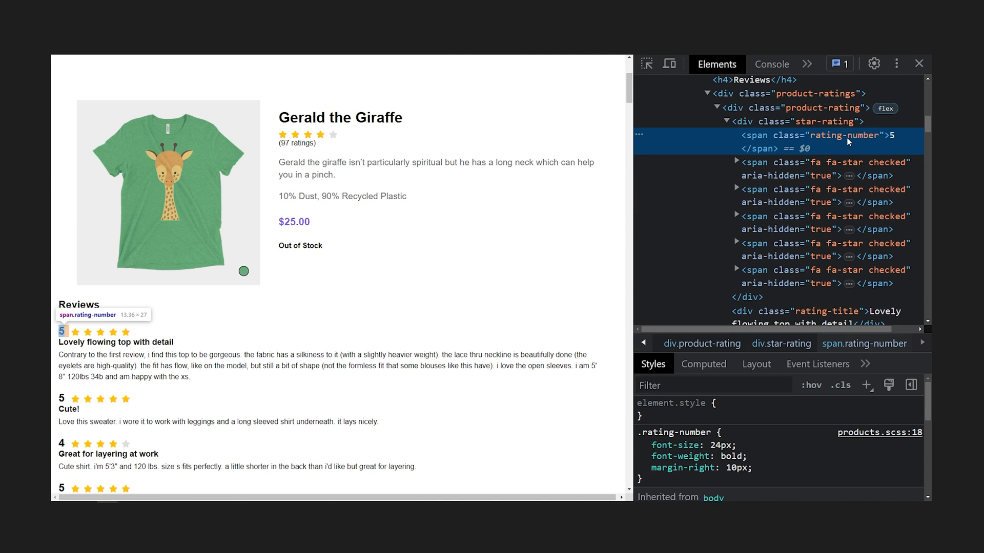
left_click(815, 152)
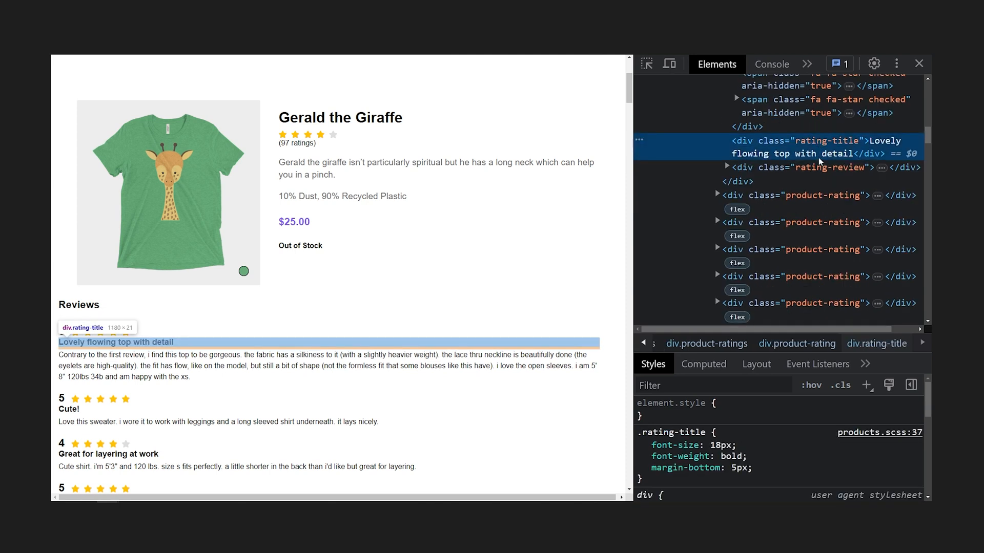
left_click(810, 167)
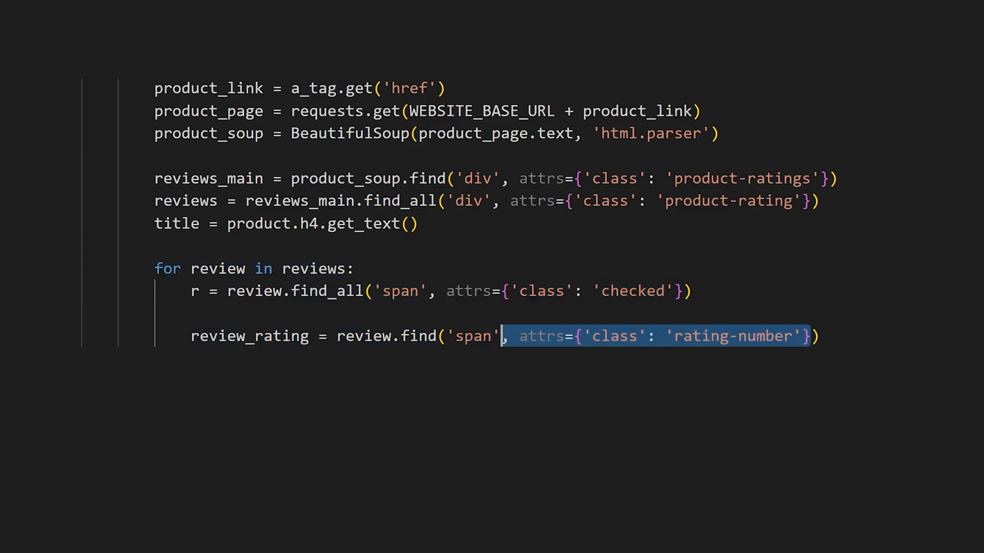
type(".get_text()")
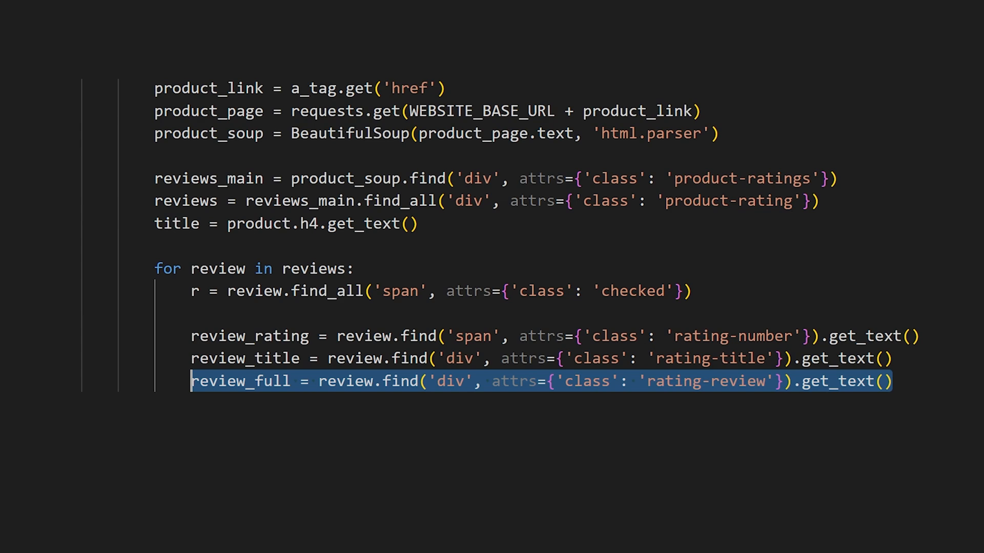